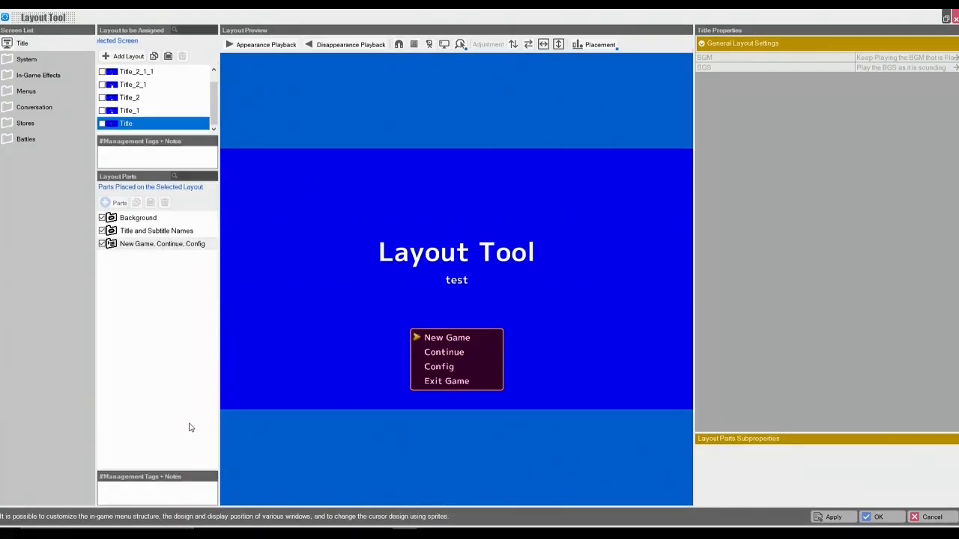
{"action": "mouse_move", "coordinate": [312, 343]}
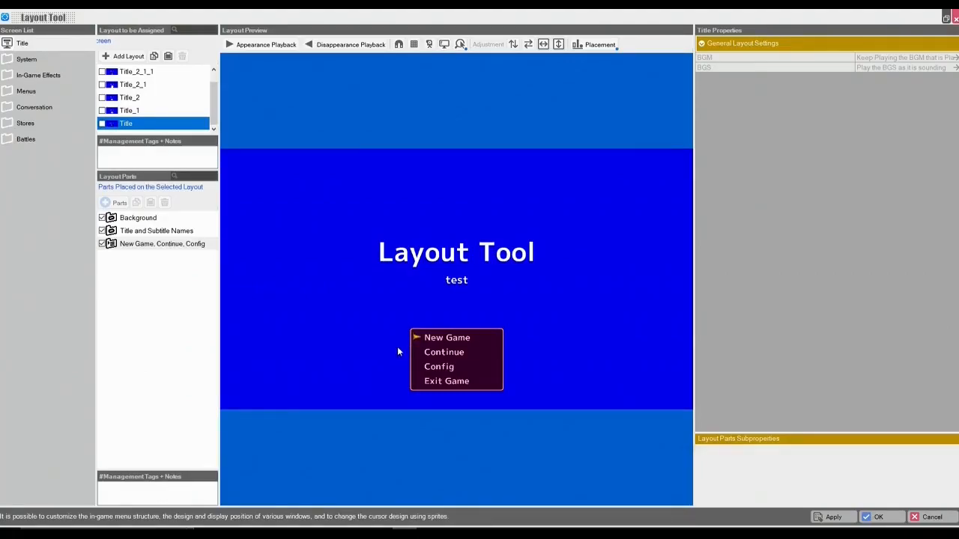
{"action": "mouse_move", "coordinate": [138, 334]}
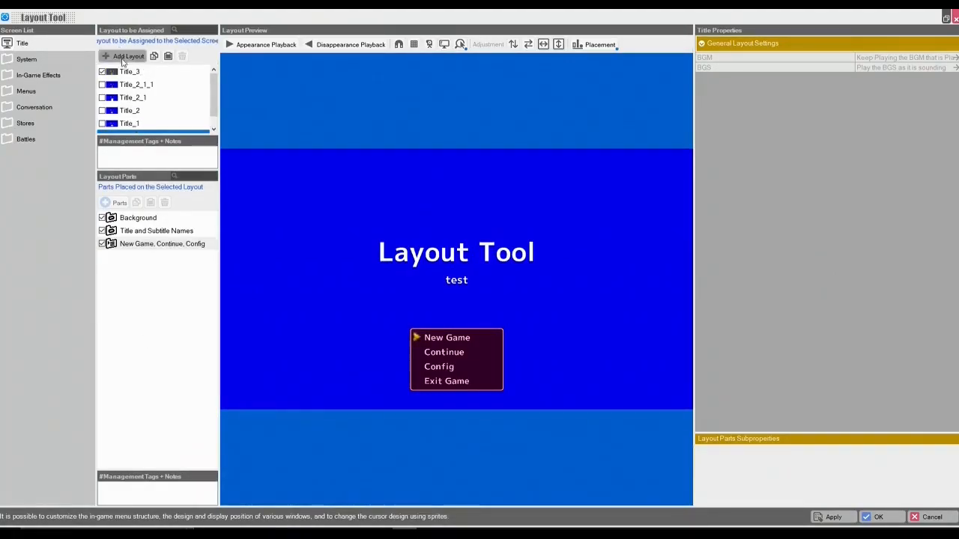
Preview the title layouts in turn — original, green/red, pink paper, narrow dark — ending on Title_3's stone-textured window.
{"action": "left_click", "coordinate": [132, 123]}
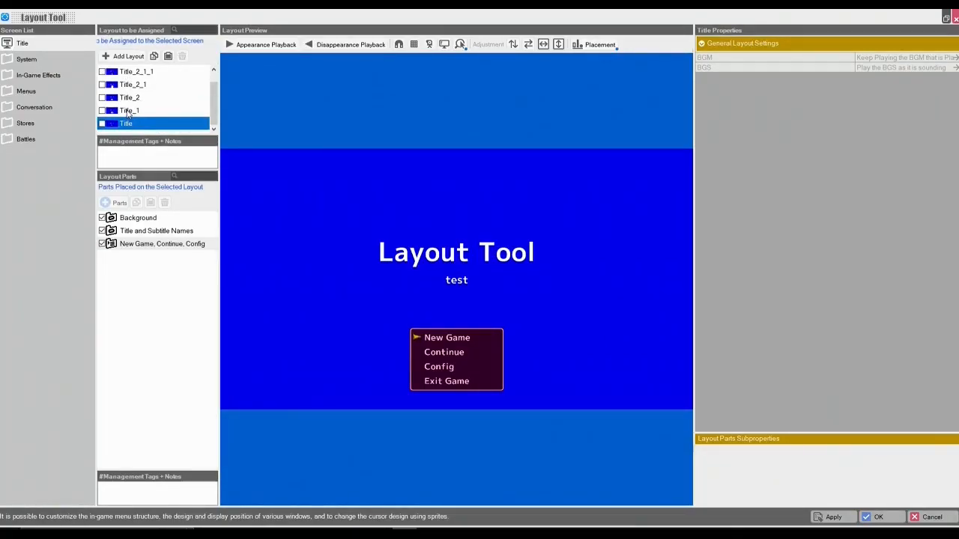
{"action": "left_click", "coordinate": [129, 110]}
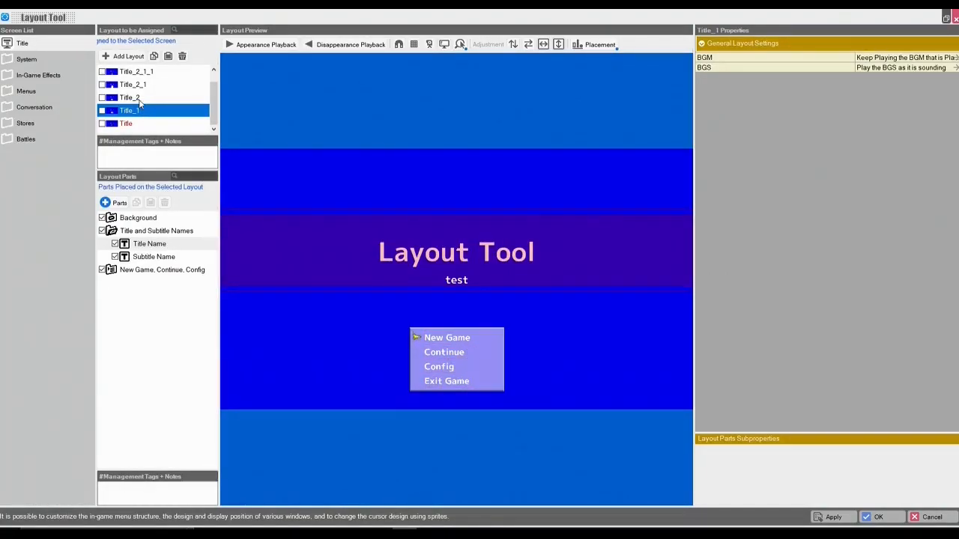
{"action": "left_click", "coordinate": [129, 97]}
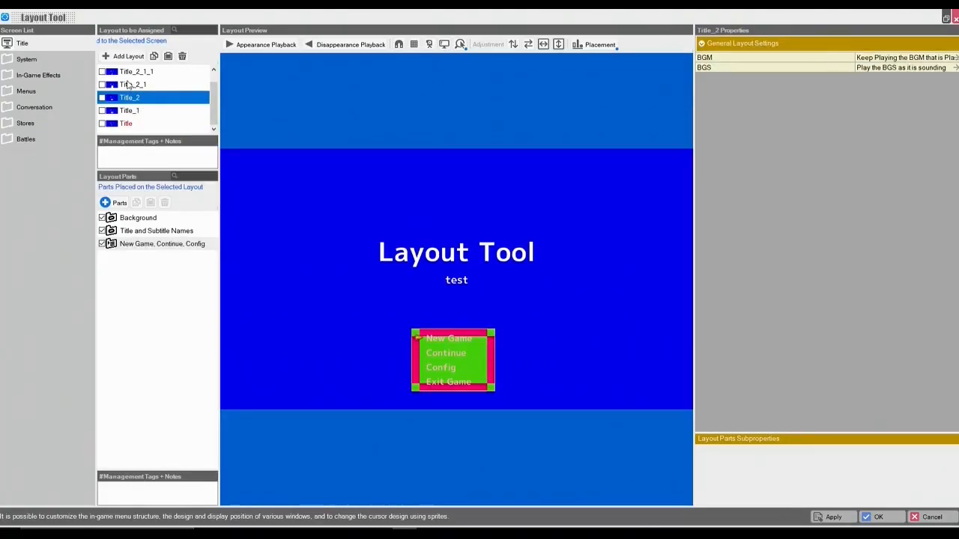
{"action": "left_click", "coordinate": [132, 97]}
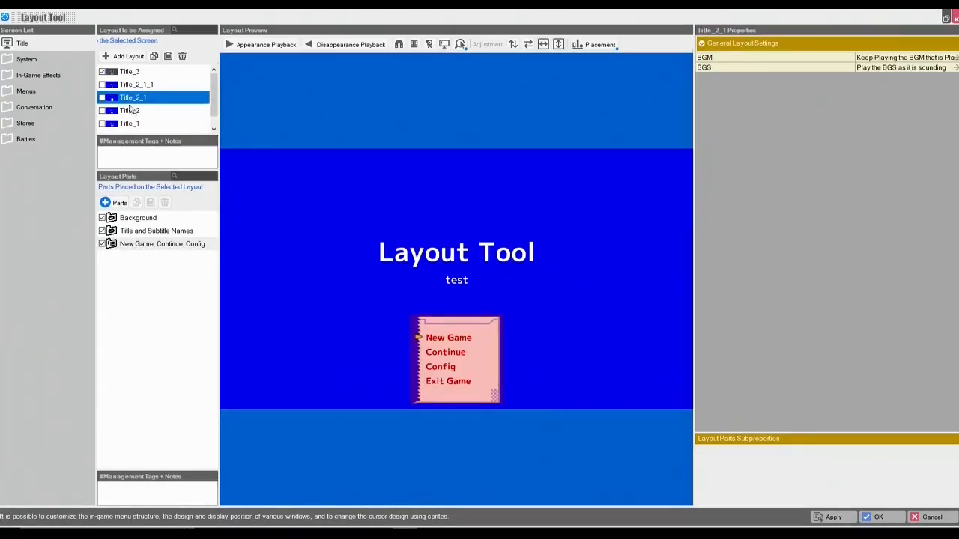
{"action": "left_click", "coordinate": [135, 84]}
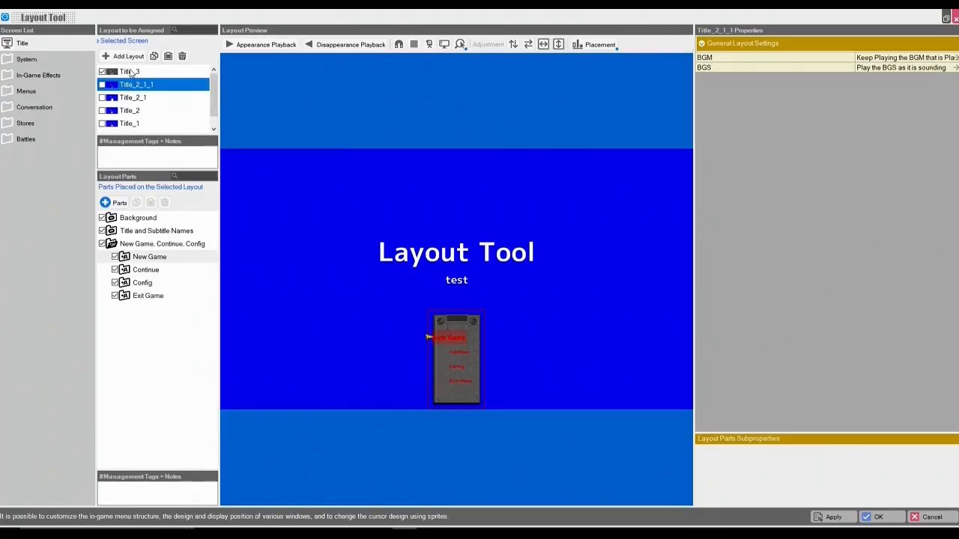
{"action": "left_click", "coordinate": [129, 72]}
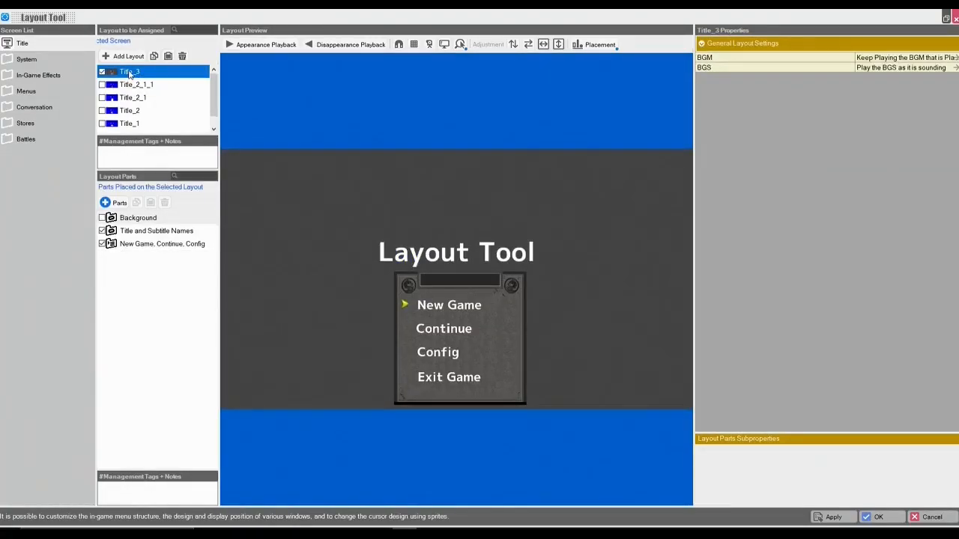
{"action": "left_click", "coordinate": [142, 155]}
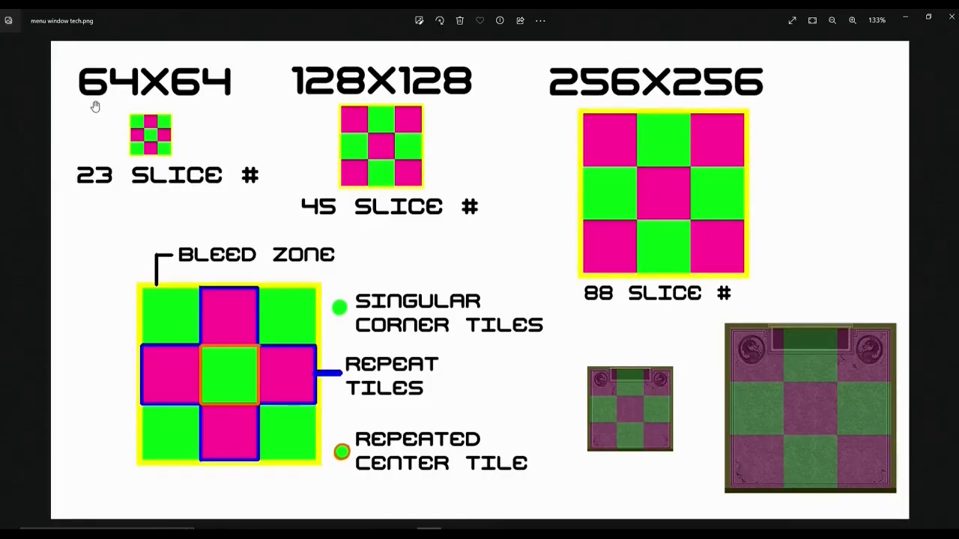
{"action": "mouse_move", "coordinate": [186, 104]}
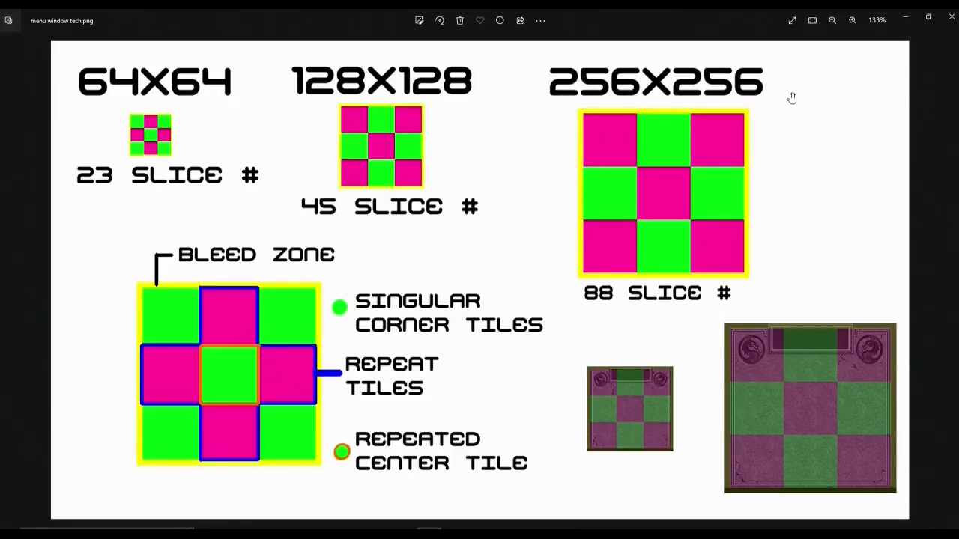
{"action": "mouse_move", "coordinate": [245, 185]}
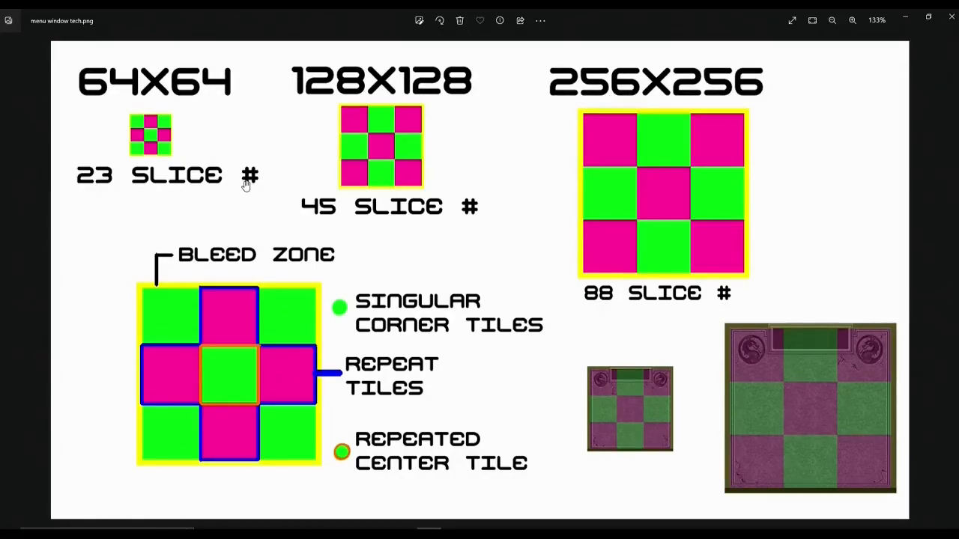
{"action": "mouse_move", "coordinate": [228, 188]}
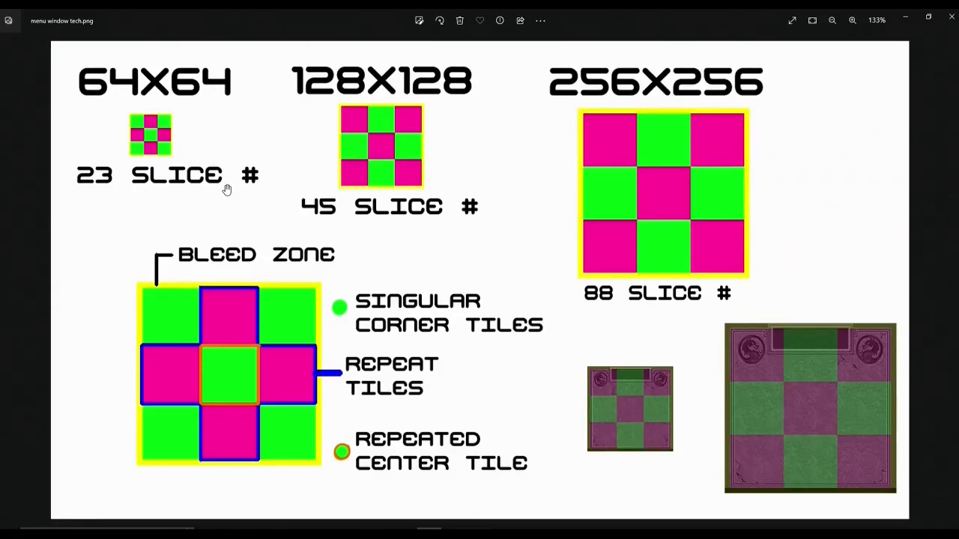
{"action": "mouse_move", "coordinate": [207, 313]}
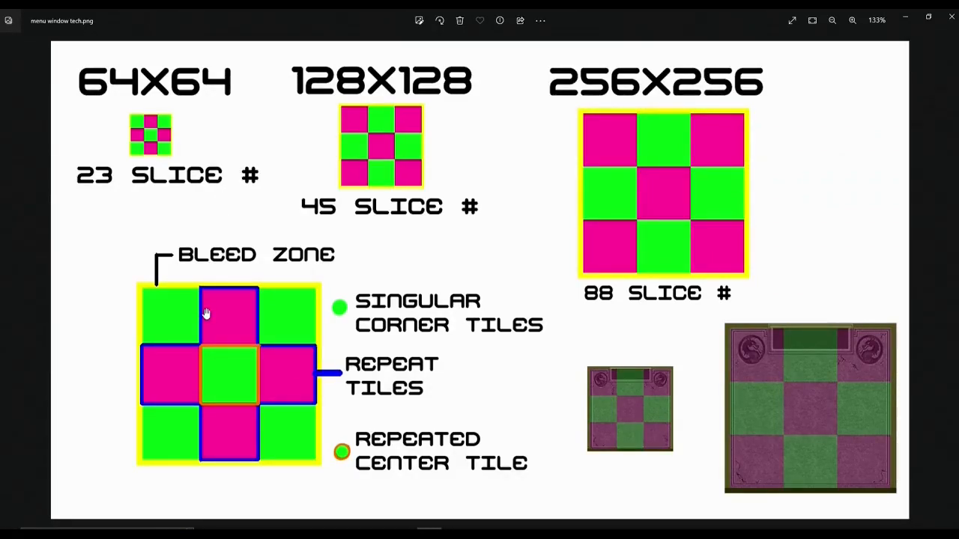
{"action": "mouse_move", "coordinate": [210, 317]}
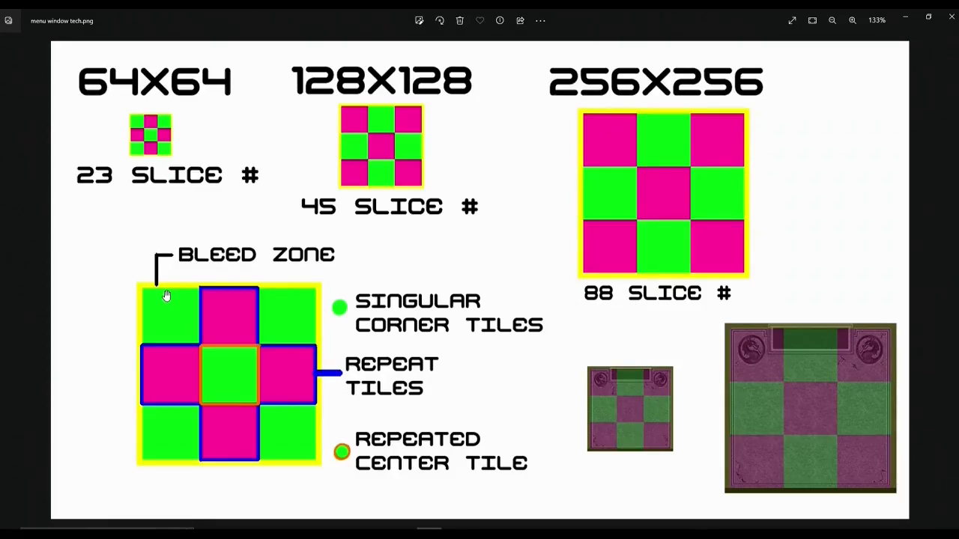
{"action": "mouse_move", "coordinate": [153, 288]}
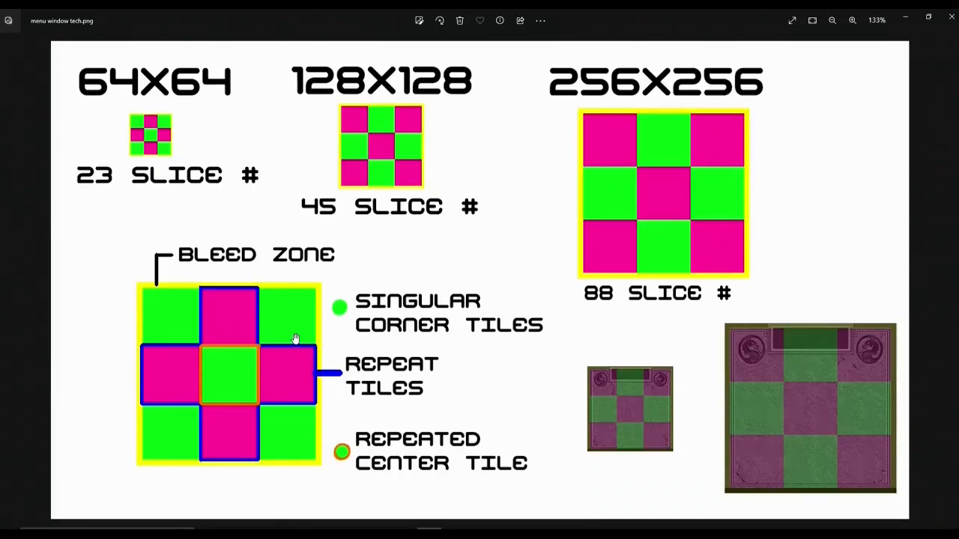
{"action": "mouse_move", "coordinate": [130, 330]}
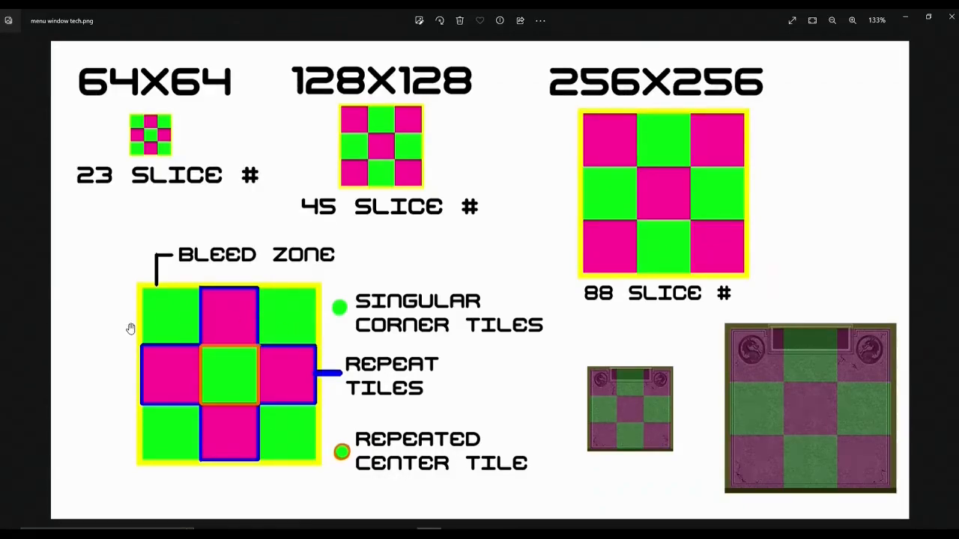
{"action": "mouse_move", "coordinate": [144, 297]}
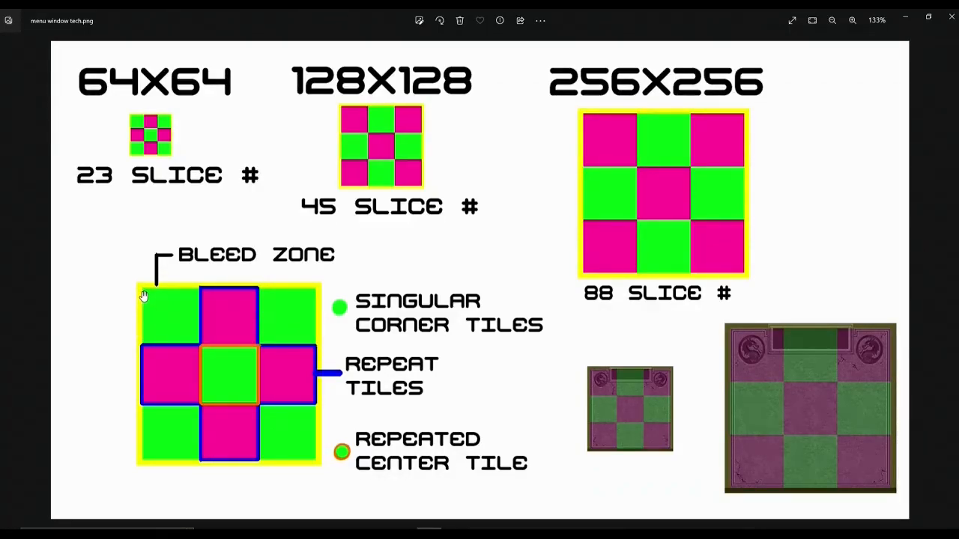
{"action": "mouse_move", "coordinate": [141, 293]}
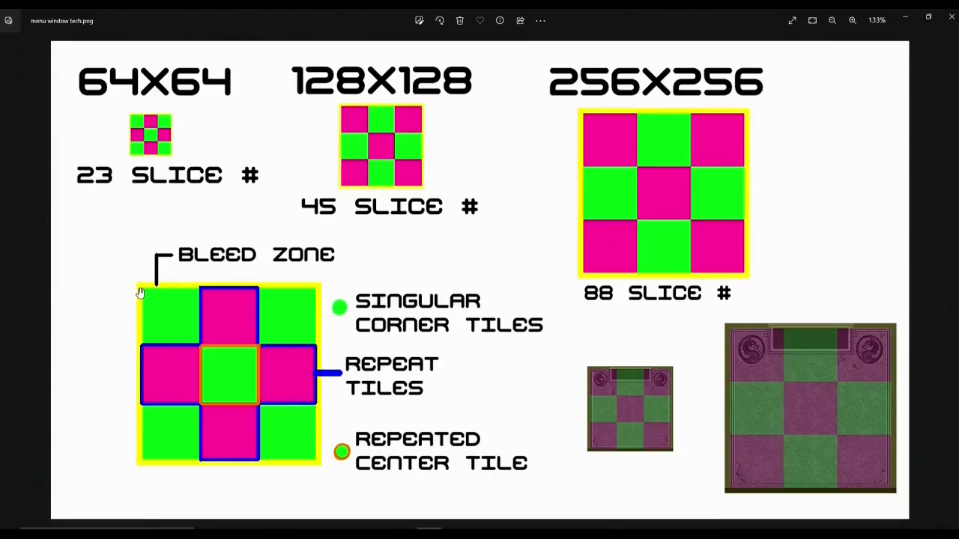
{"action": "mouse_move", "coordinate": [144, 290]}
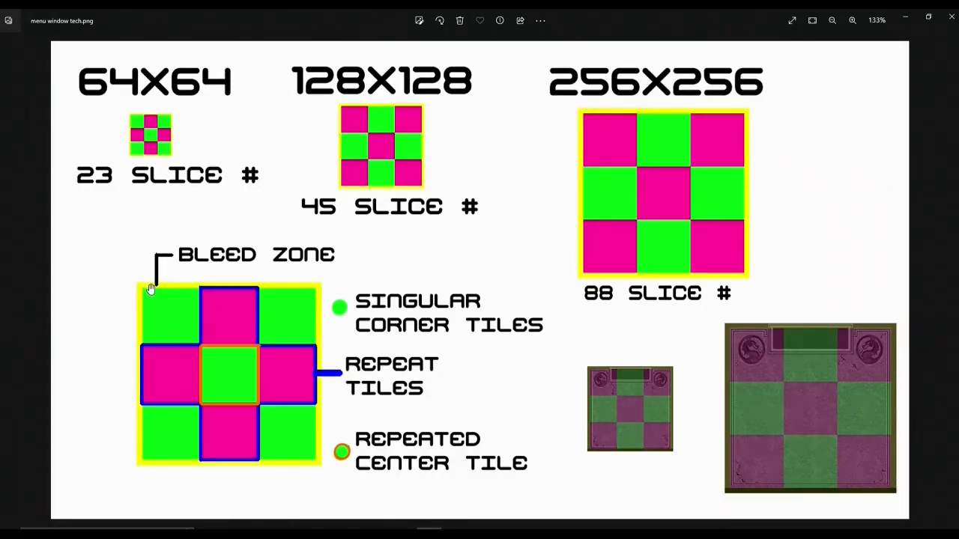
{"action": "mouse_move", "coordinate": [185, 291]}
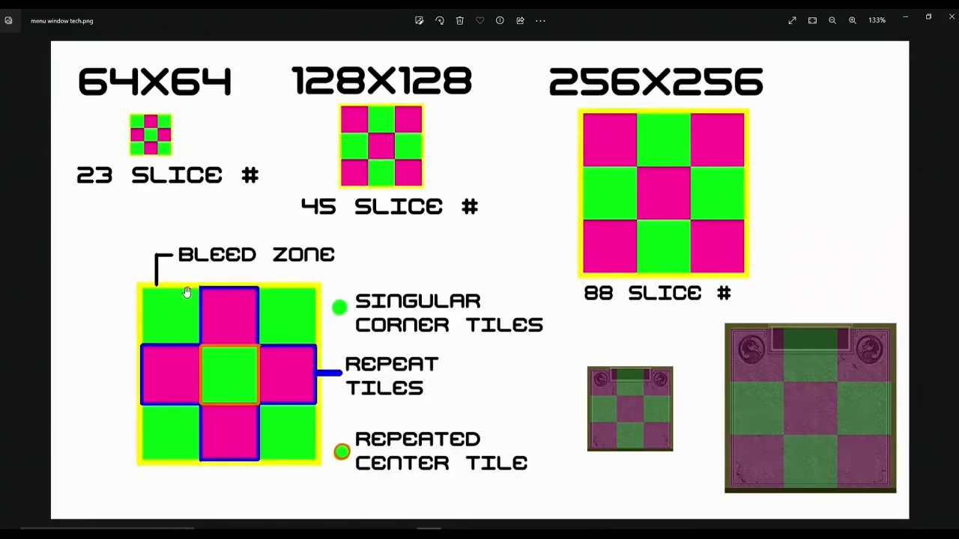
{"action": "mouse_move", "coordinate": [175, 317]}
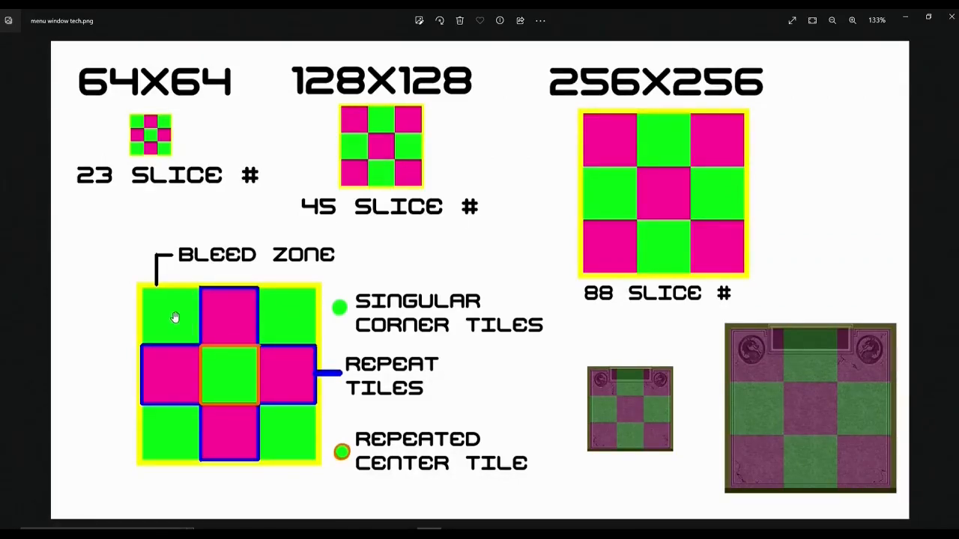
{"action": "mouse_move", "coordinate": [303, 332]}
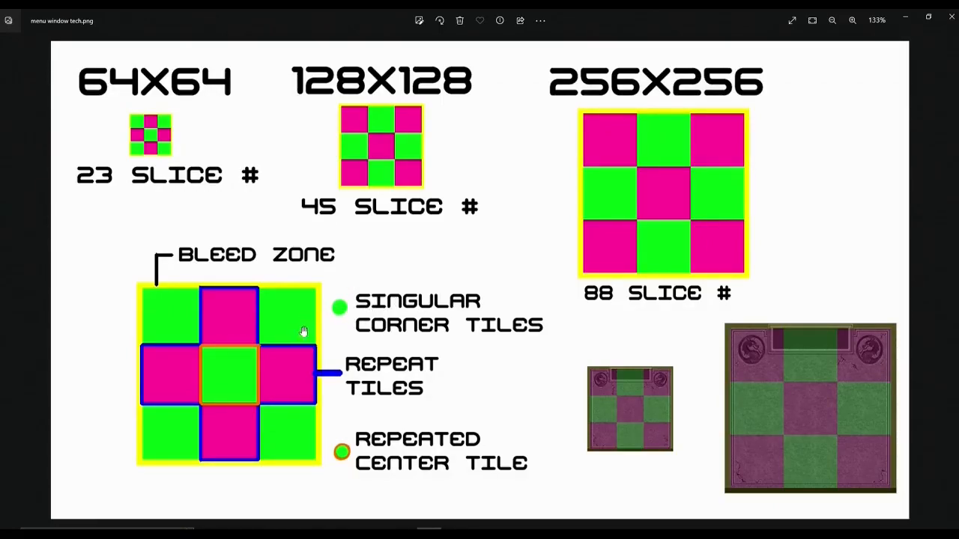
{"action": "mouse_move", "coordinate": [294, 441]}
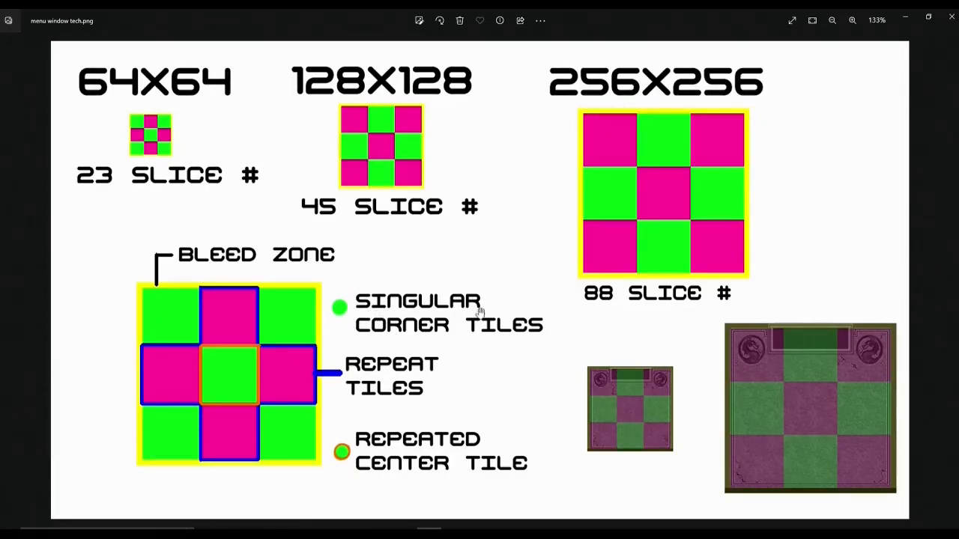
{"action": "mouse_move", "coordinate": [442, 328]}
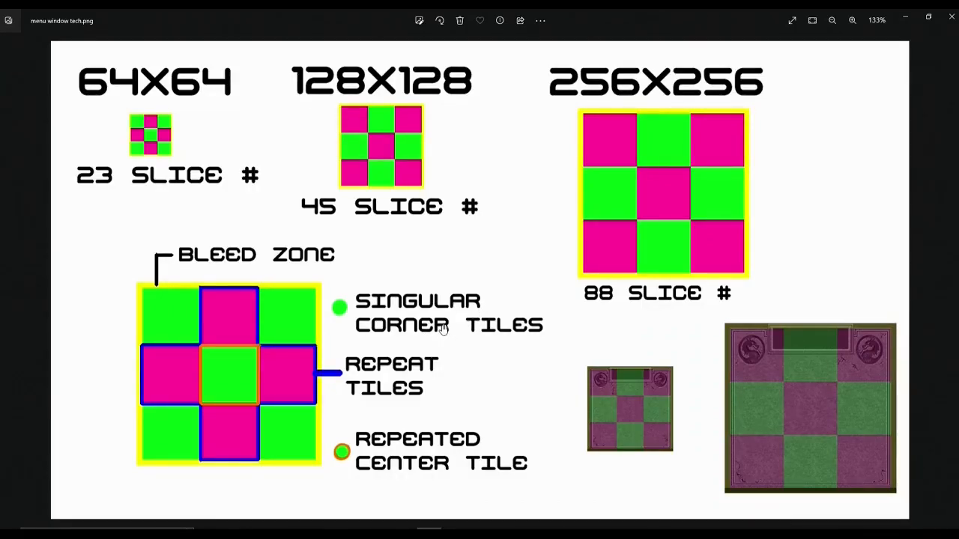
{"action": "mouse_move", "coordinate": [622, 388]}
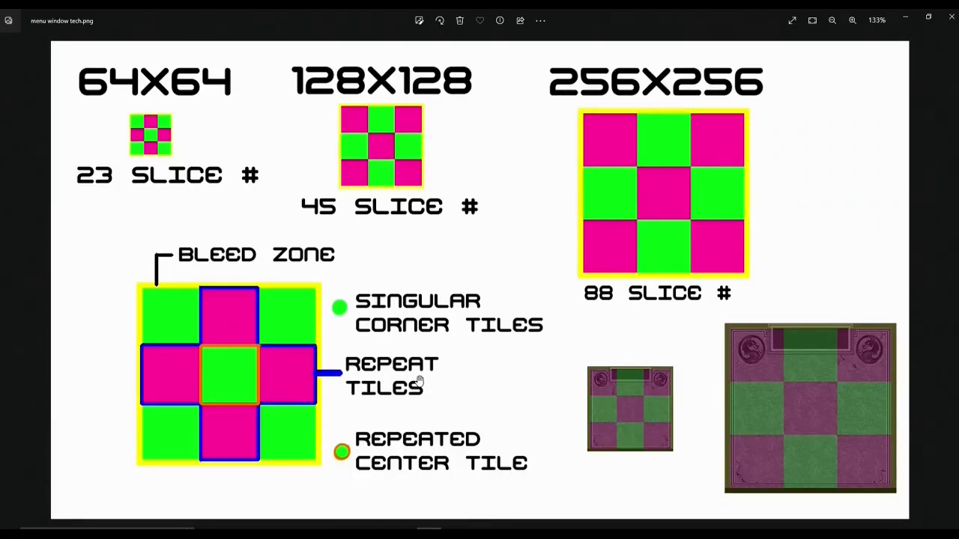
{"action": "mouse_move", "coordinate": [306, 442]}
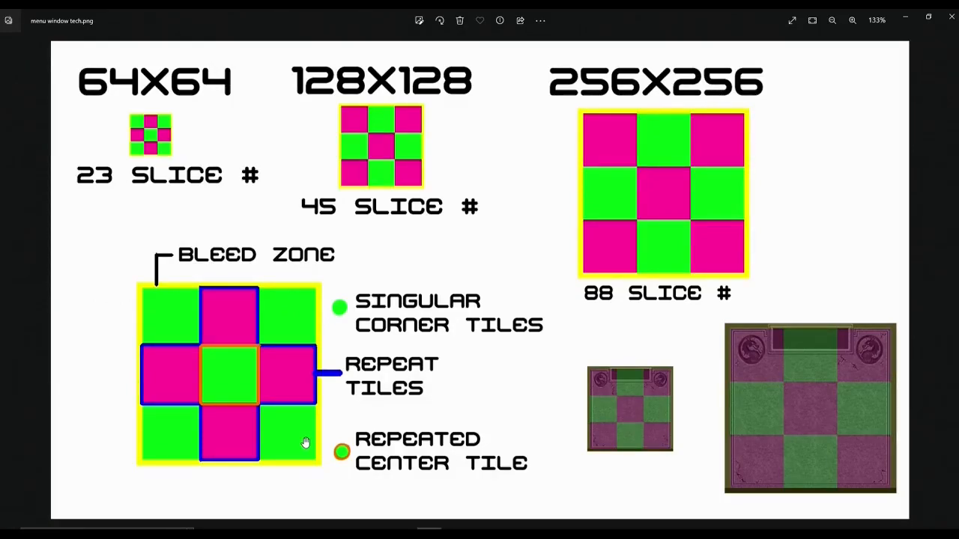
{"action": "mouse_move", "coordinate": [279, 515]}
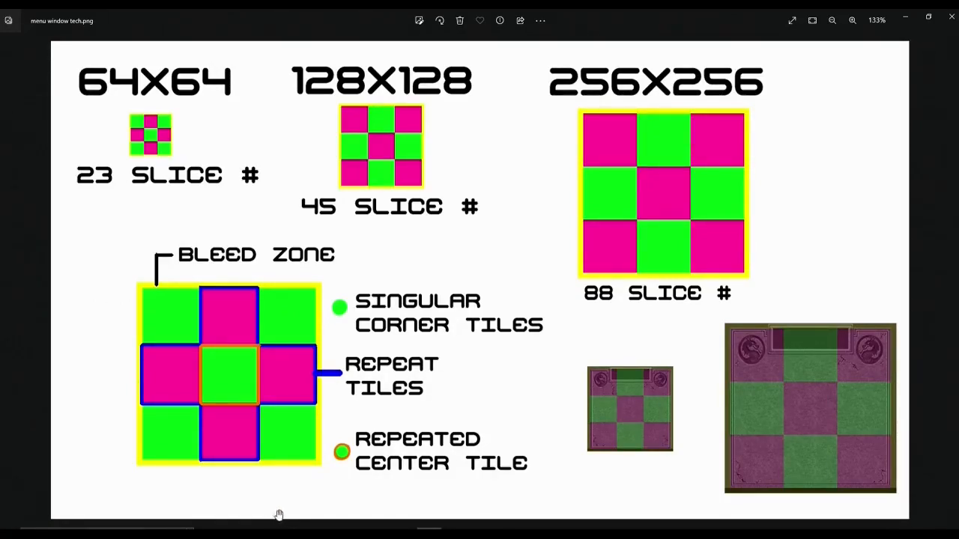
{"action": "mouse_move", "coordinate": [681, 398]}
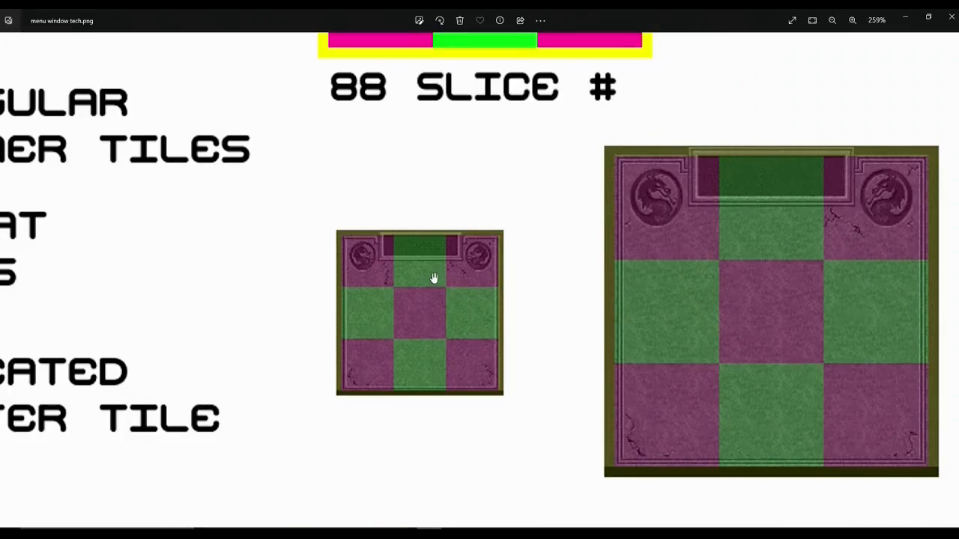
{"action": "mouse_move", "coordinate": [367, 280]}
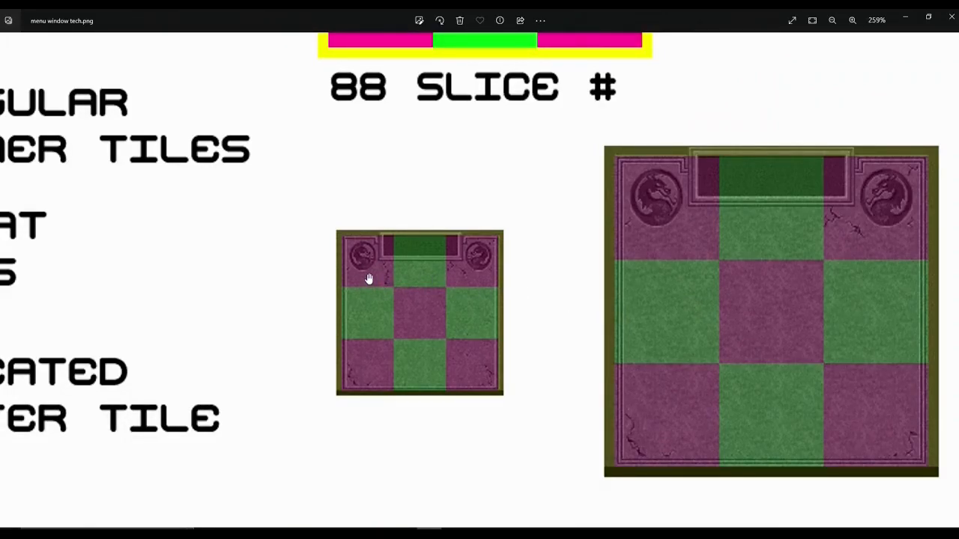
{"action": "mouse_move", "coordinate": [367, 286]}
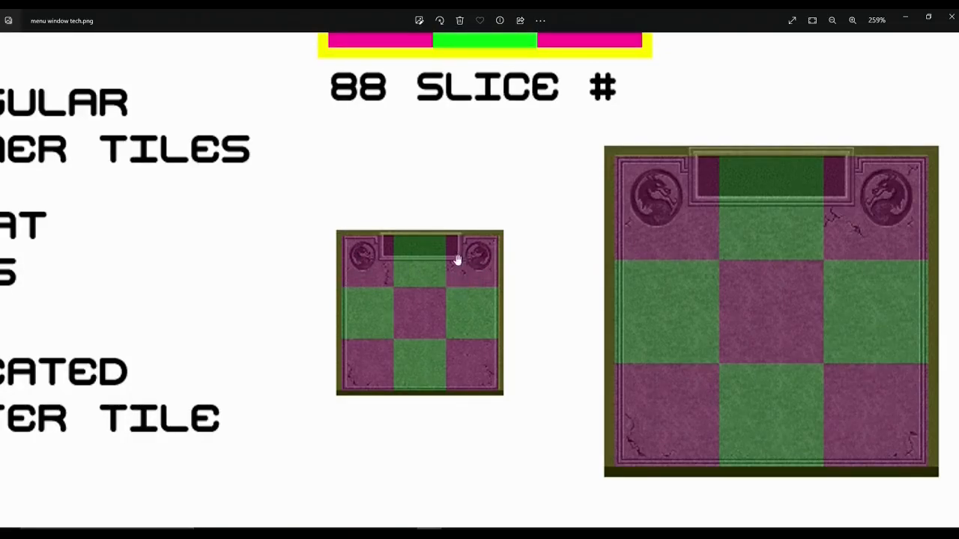
{"action": "mouse_move", "coordinate": [472, 270]}
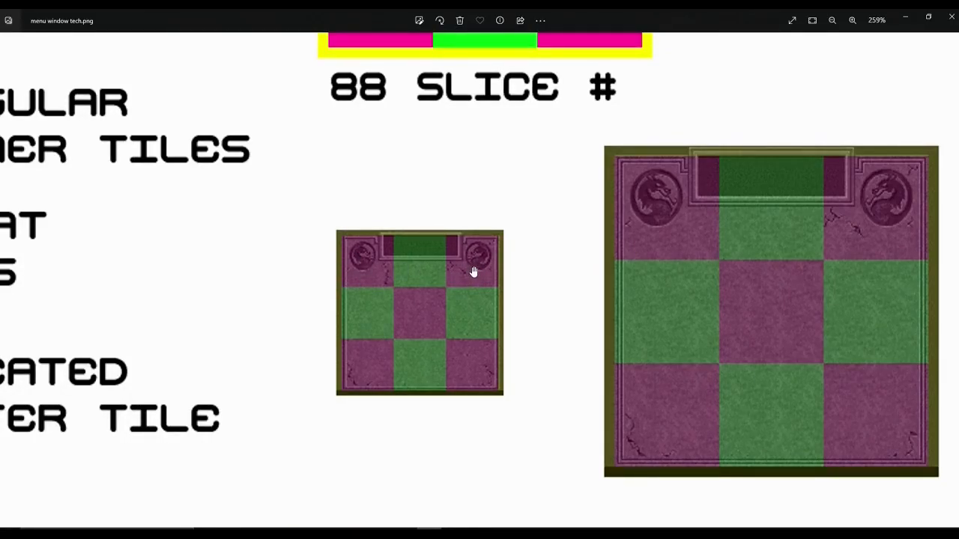
{"action": "mouse_move", "coordinate": [447, 280]}
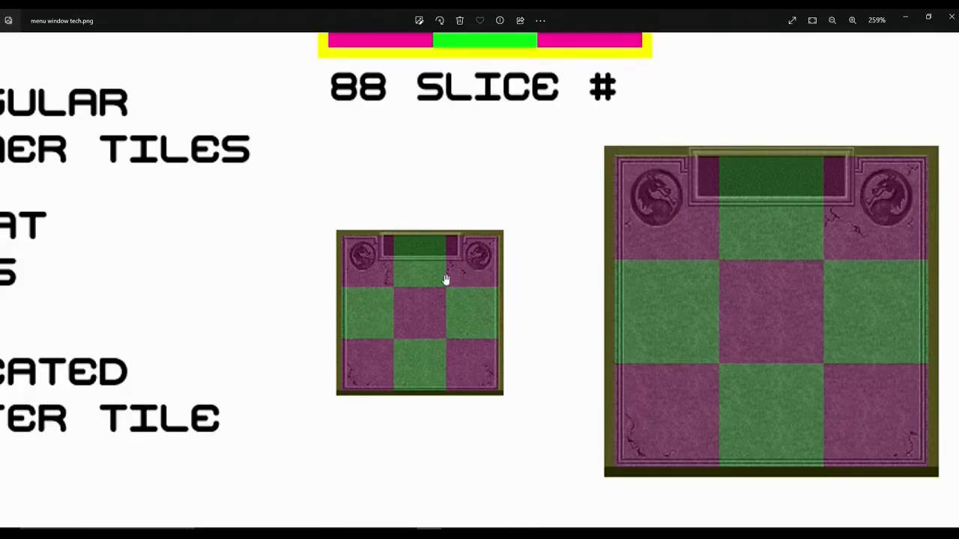
{"action": "mouse_move", "coordinate": [453, 271]}
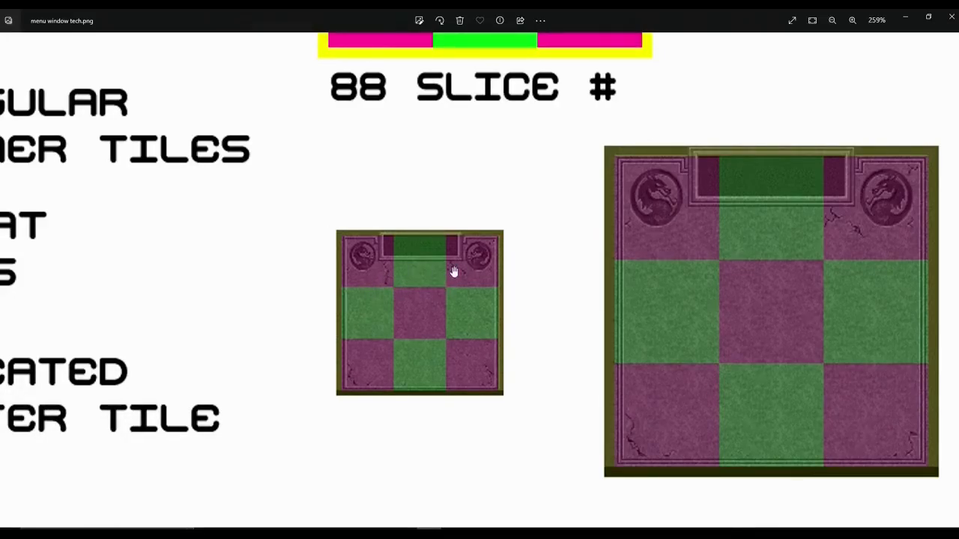
{"action": "mouse_move", "coordinate": [656, 210]}
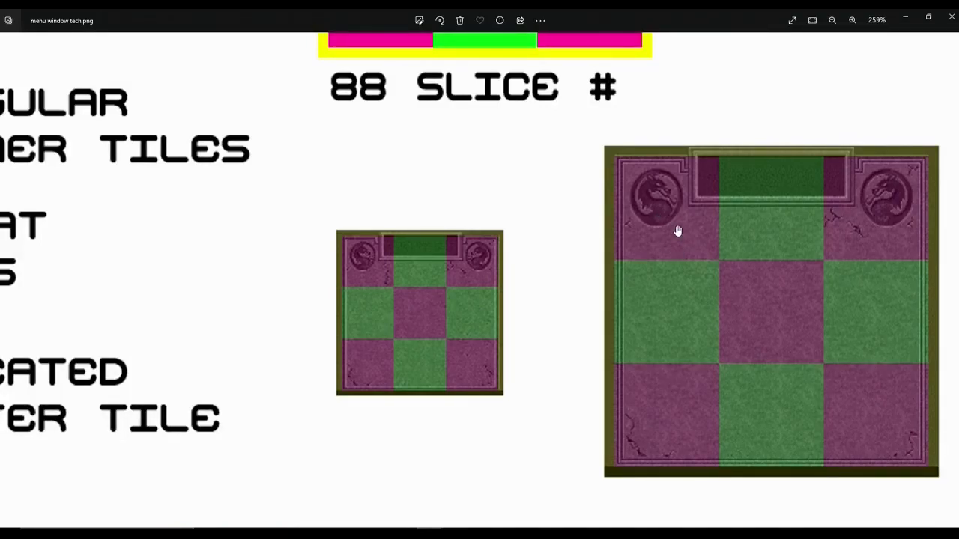
{"action": "mouse_move", "coordinate": [569, 240]}
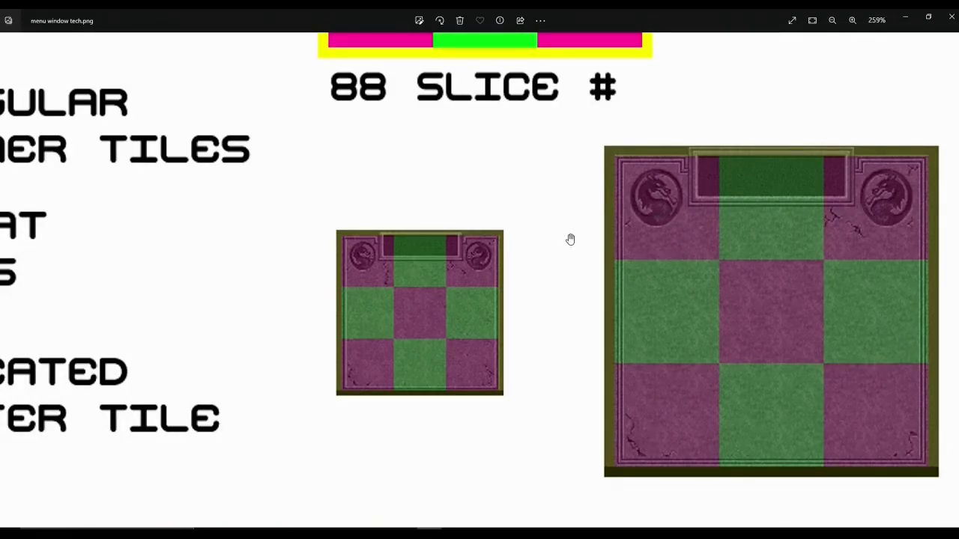
{"action": "mouse_move", "coordinate": [567, 236]}
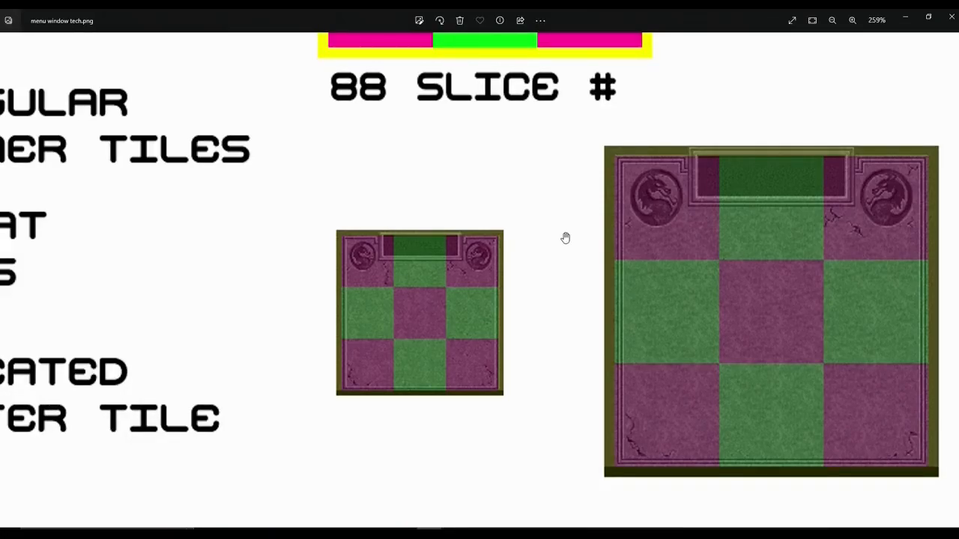
{"action": "mouse_move", "coordinate": [547, 228]}
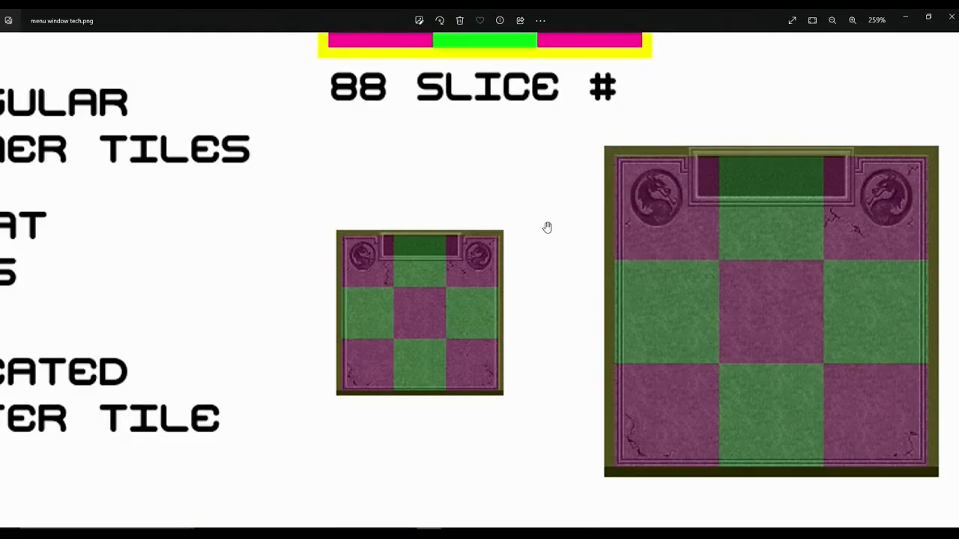
{"action": "mouse_move", "coordinate": [547, 249]}
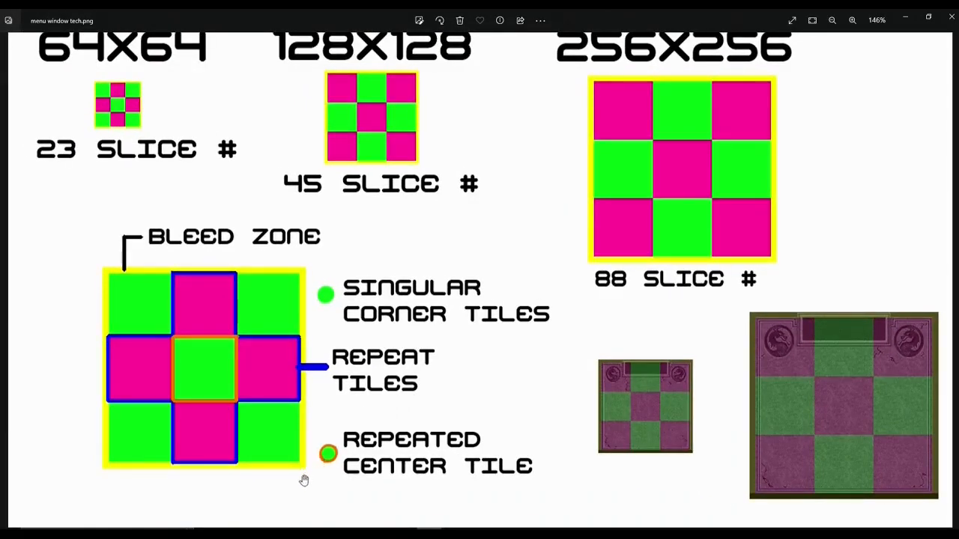
{"action": "mouse_move", "coordinate": [194, 437]}
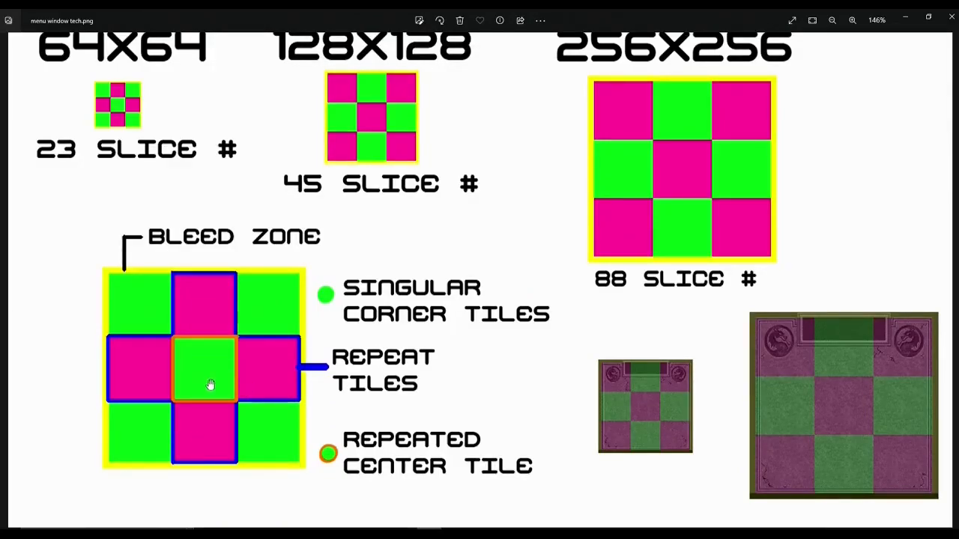
{"action": "mouse_move", "coordinate": [180, 351]}
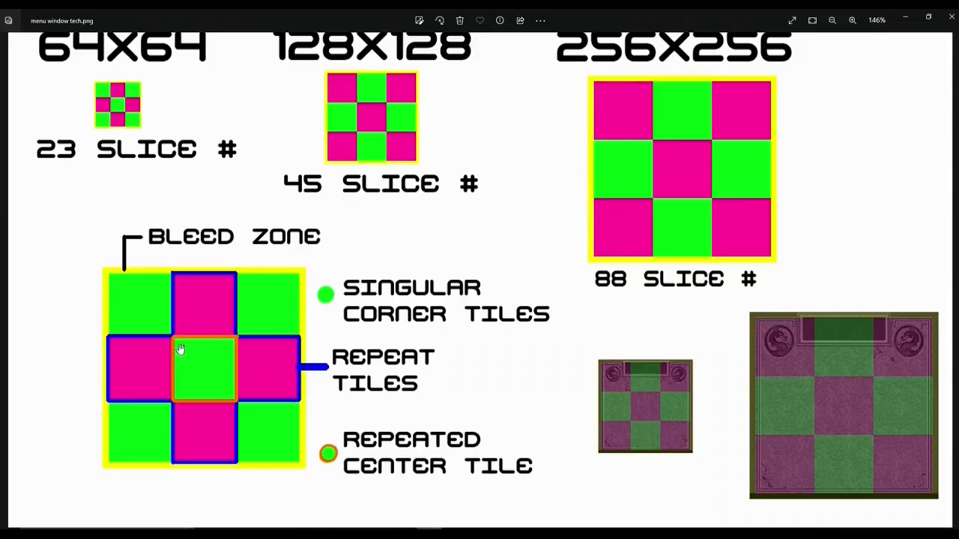
{"action": "mouse_move", "coordinate": [208, 361]}
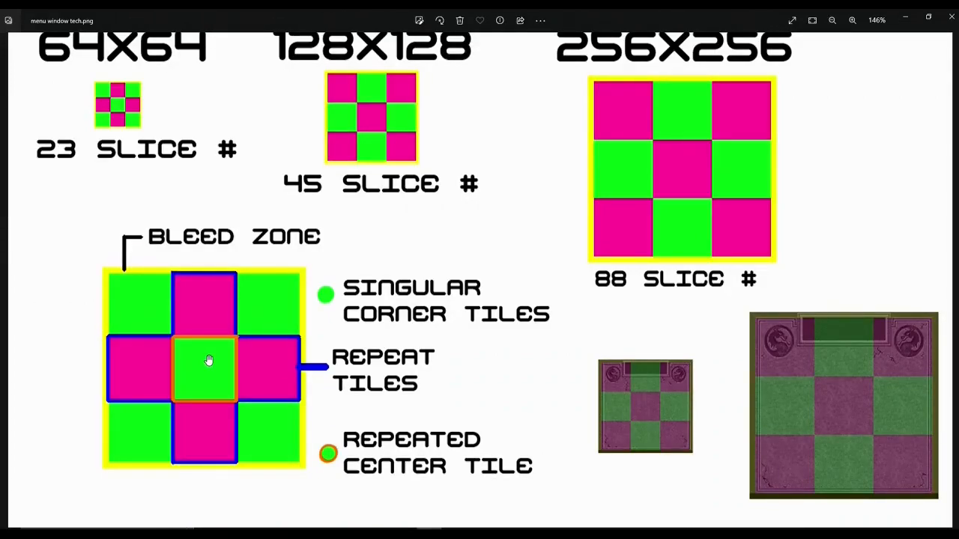
{"action": "mouse_move", "coordinate": [195, 428]}
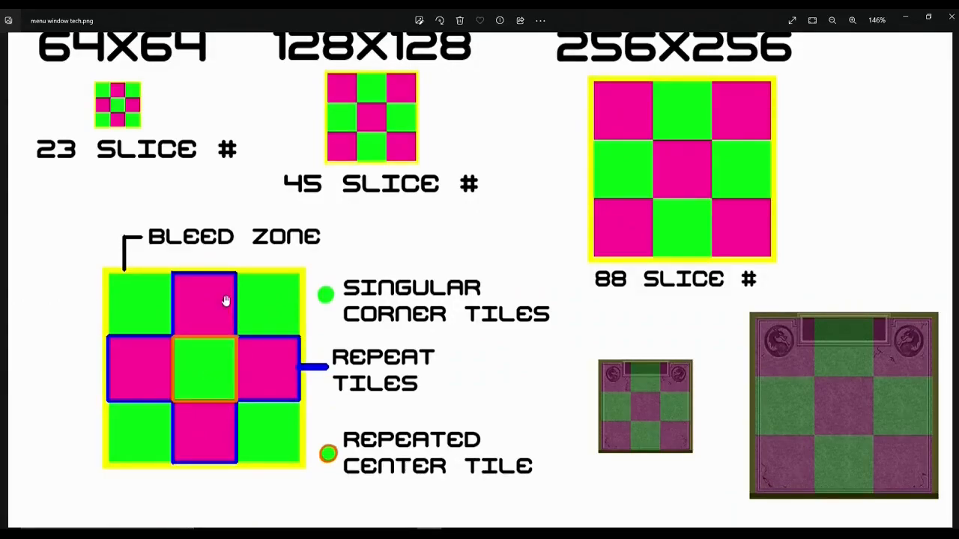
{"action": "mouse_move", "coordinate": [202, 456]}
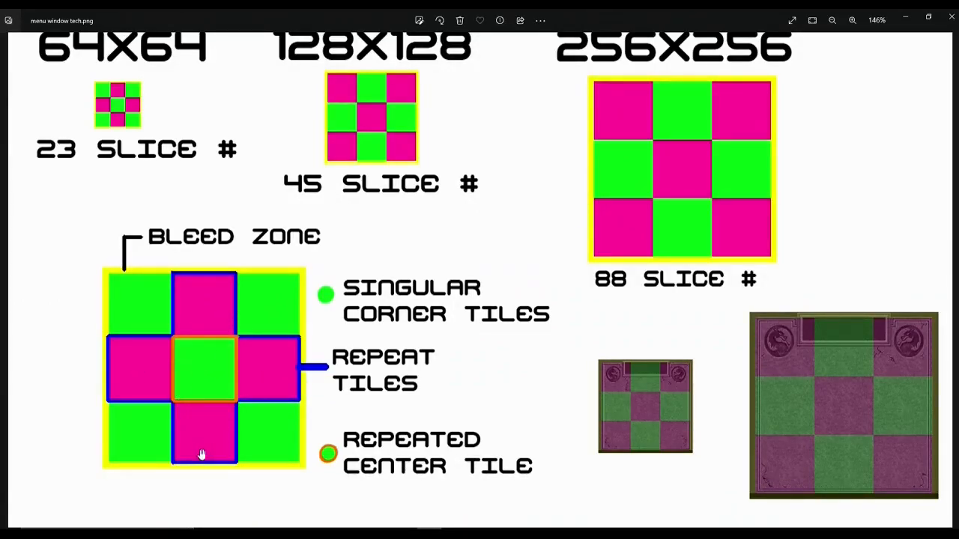
{"action": "mouse_move", "coordinate": [210, 453]}
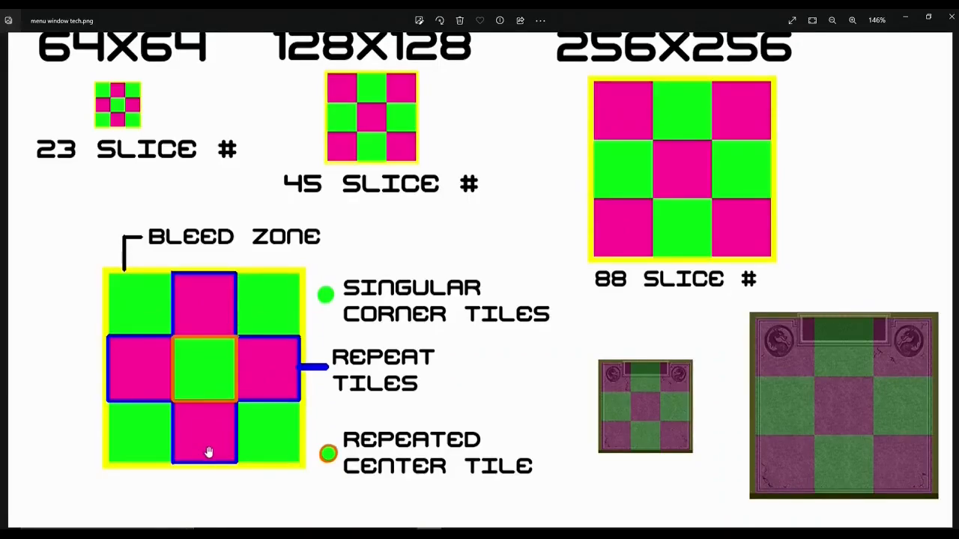
{"action": "mouse_move", "coordinate": [193, 396]}
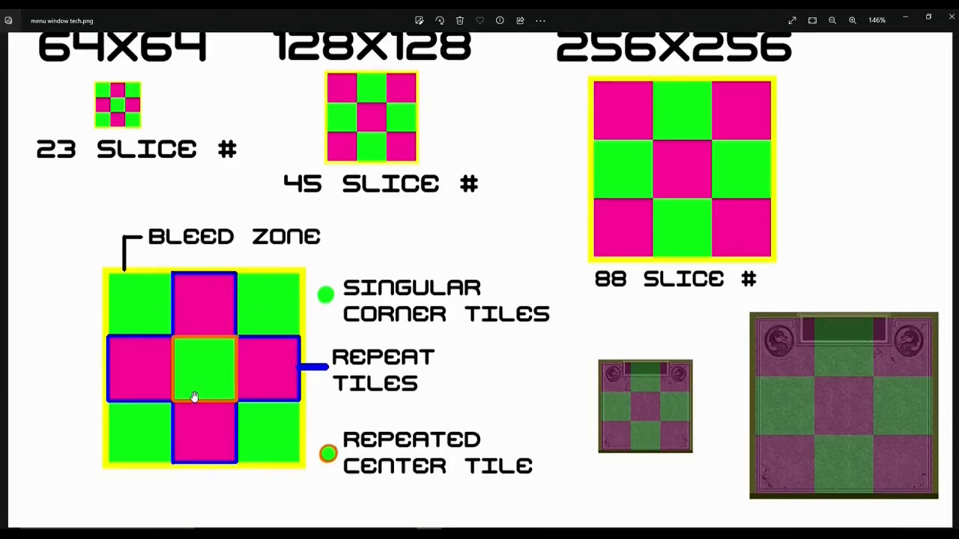
{"action": "mouse_move", "coordinate": [213, 411]}
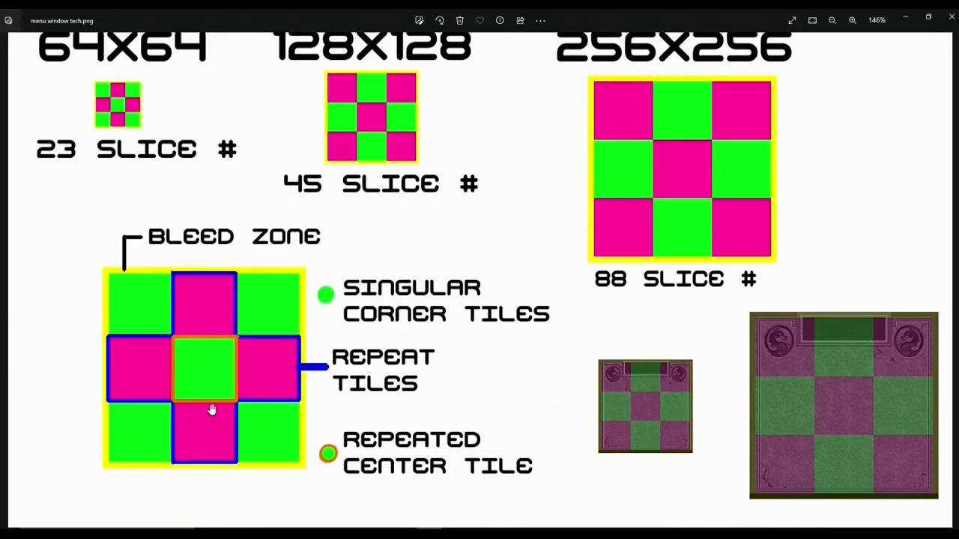
{"action": "mouse_move", "coordinate": [159, 385]}
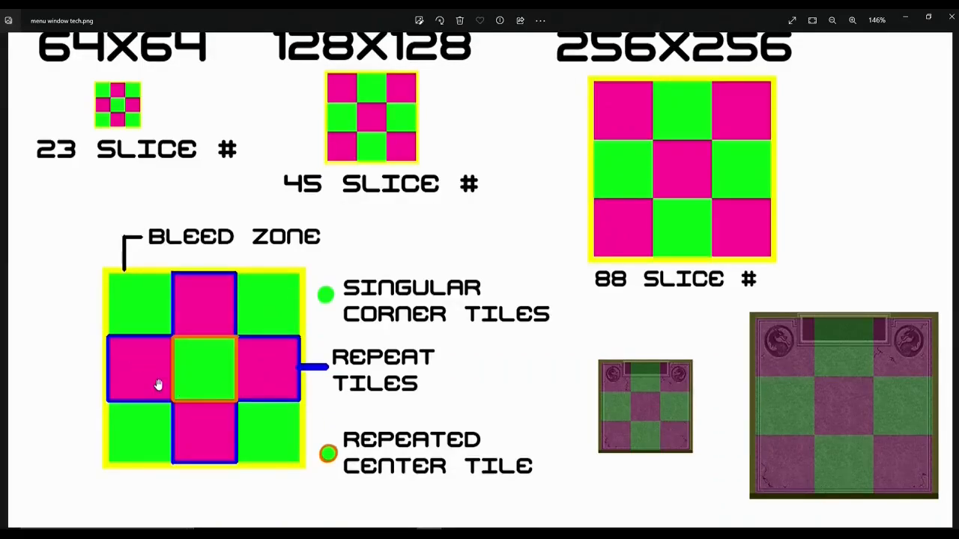
{"action": "mouse_move", "coordinate": [162, 379]}
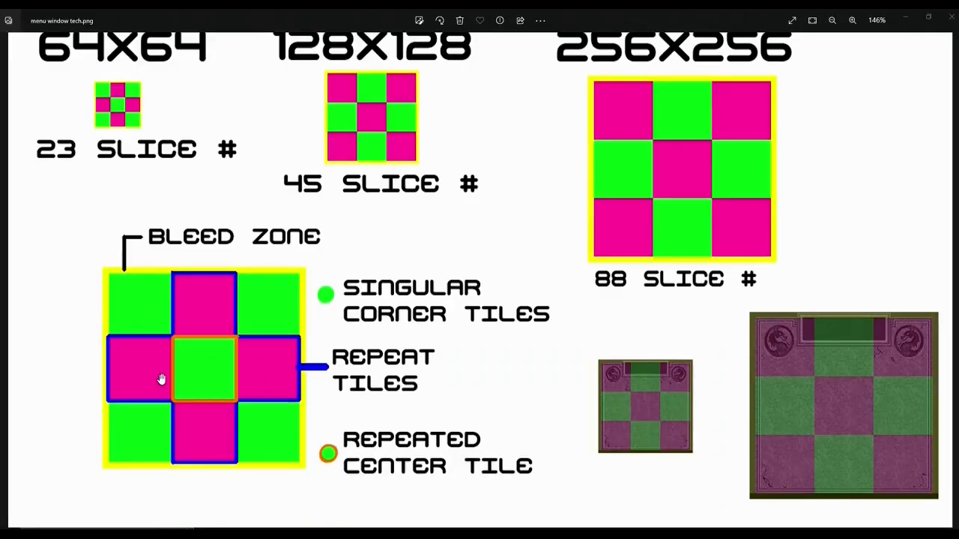
{"action": "mouse_move", "coordinate": [228, 324]}
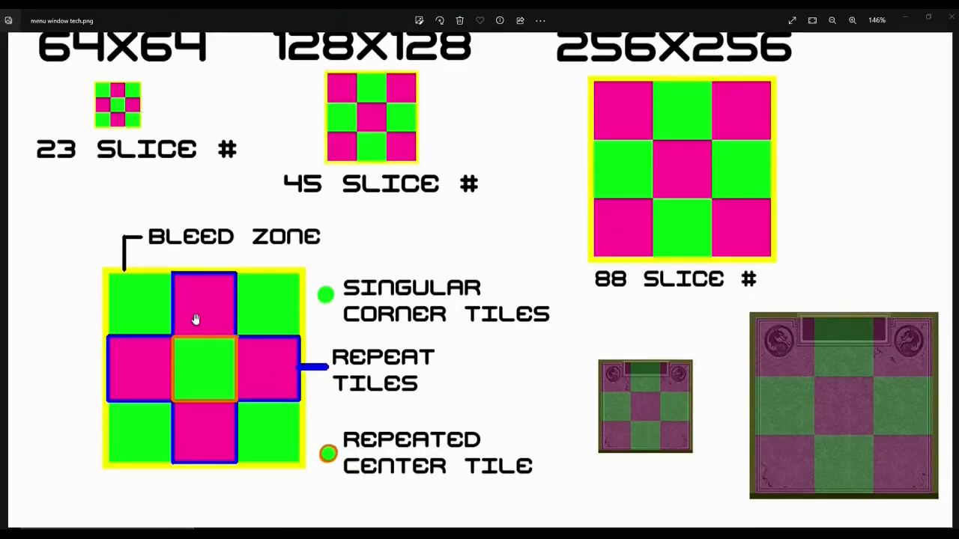
{"action": "mouse_move", "coordinate": [215, 411]}
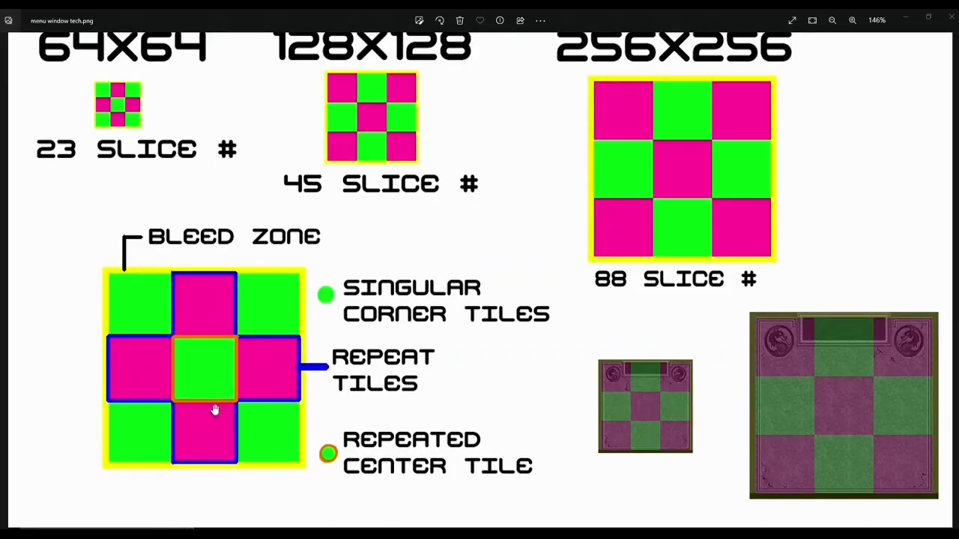
{"action": "mouse_move", "coordinate": [212, 302]}
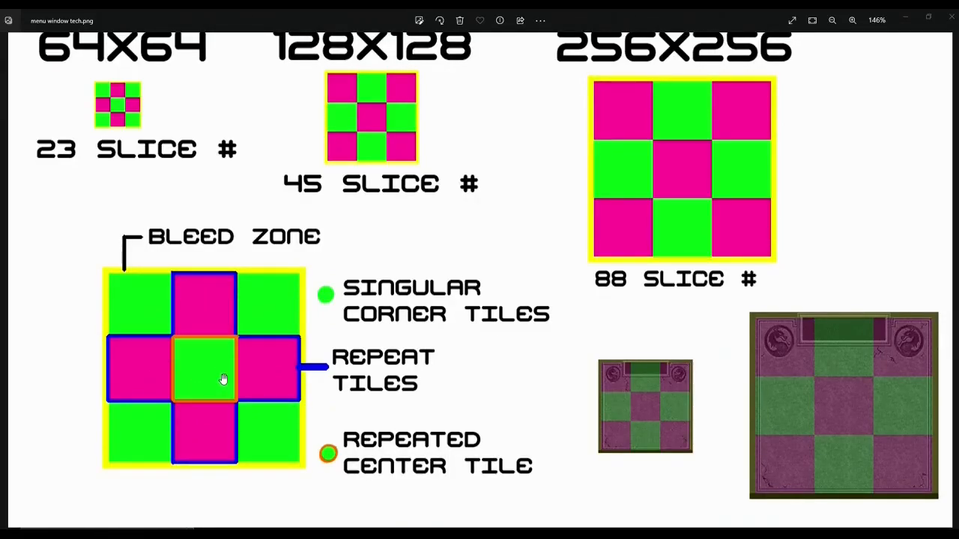
{"action": "mouse_move", "coordinate": [322, 357]}
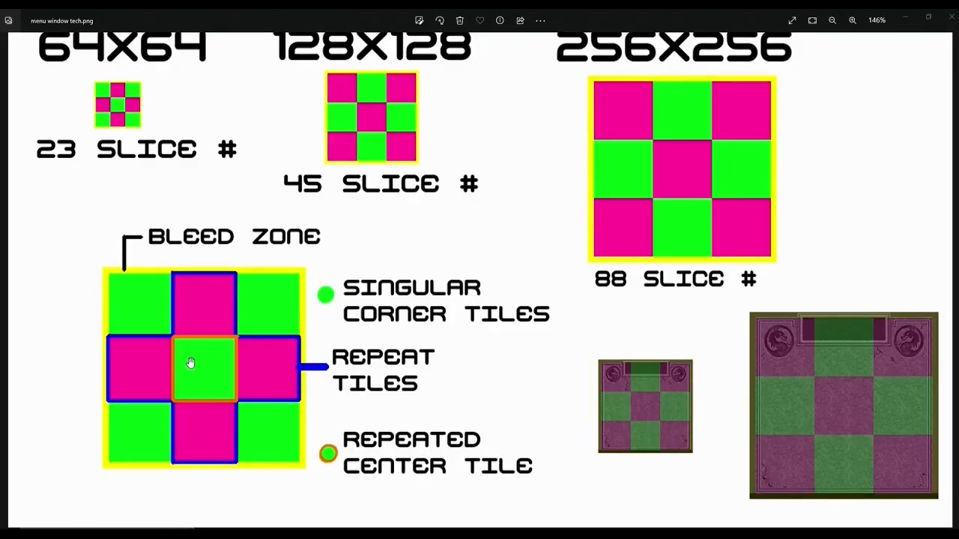
{"action": "mouse_move", "coordinate": [328, 388]}
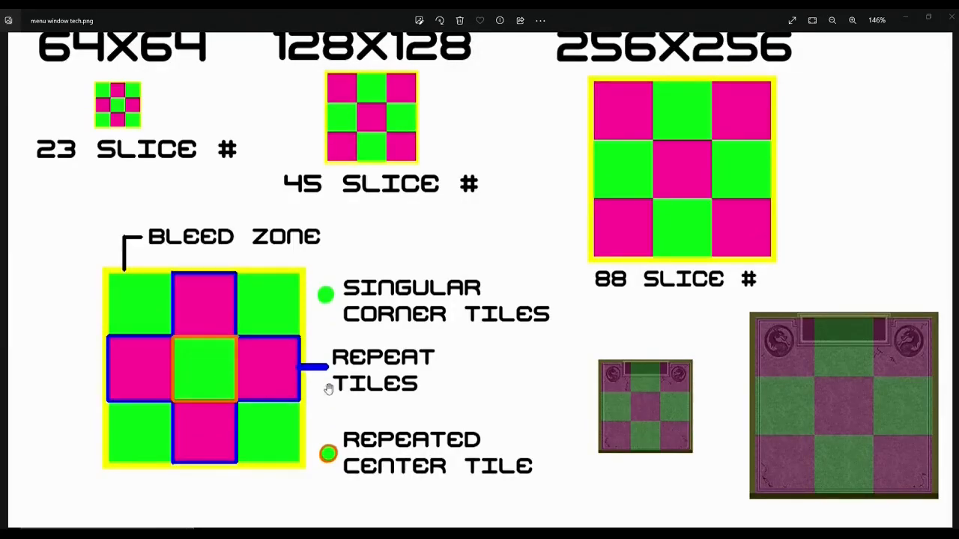
{"action": "mouse_move", "coordinate": [686, 417]}
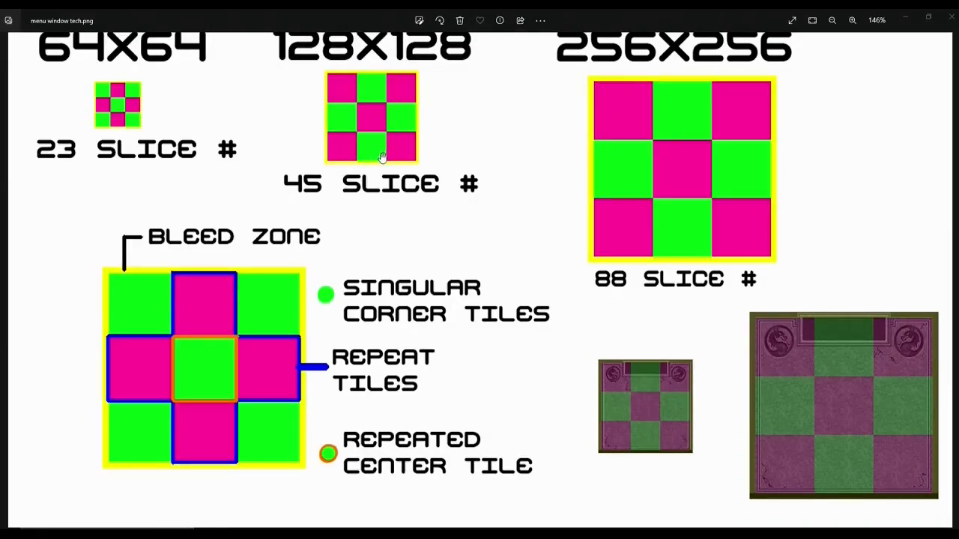
{"action": "mouse_move", "coordinate": [363, 226]}
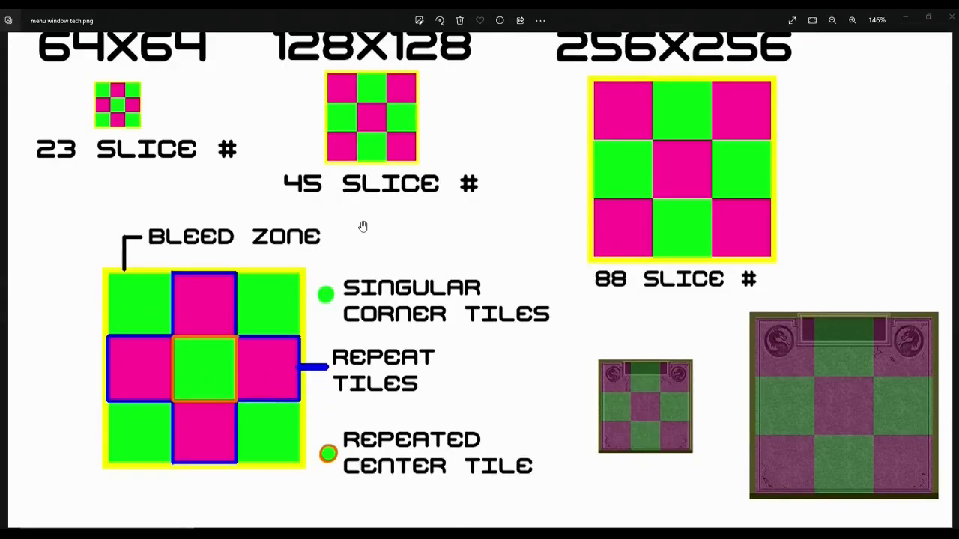
{"action": "mouse_move", "coordinate": [369, 228]}
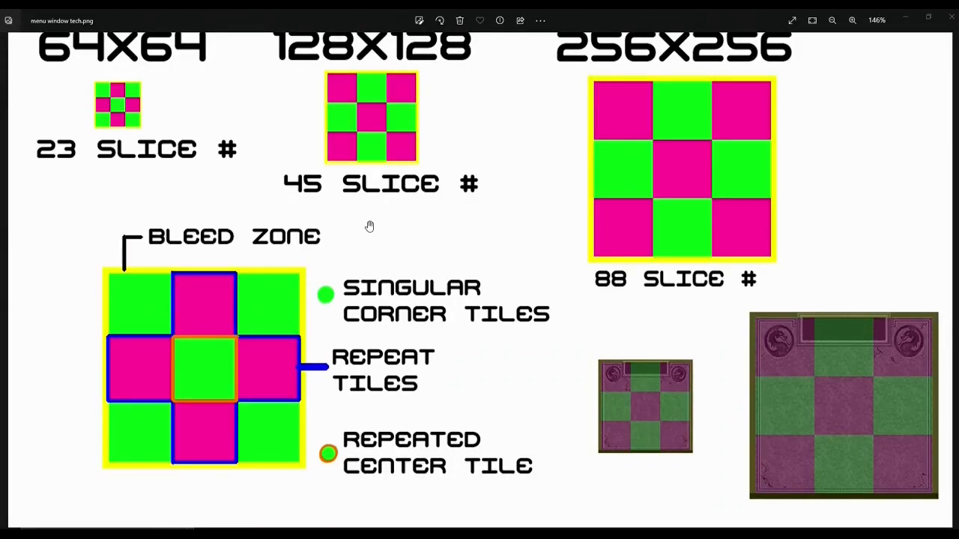
{"action": "mouse_move", "coordinate": [249, 429]}
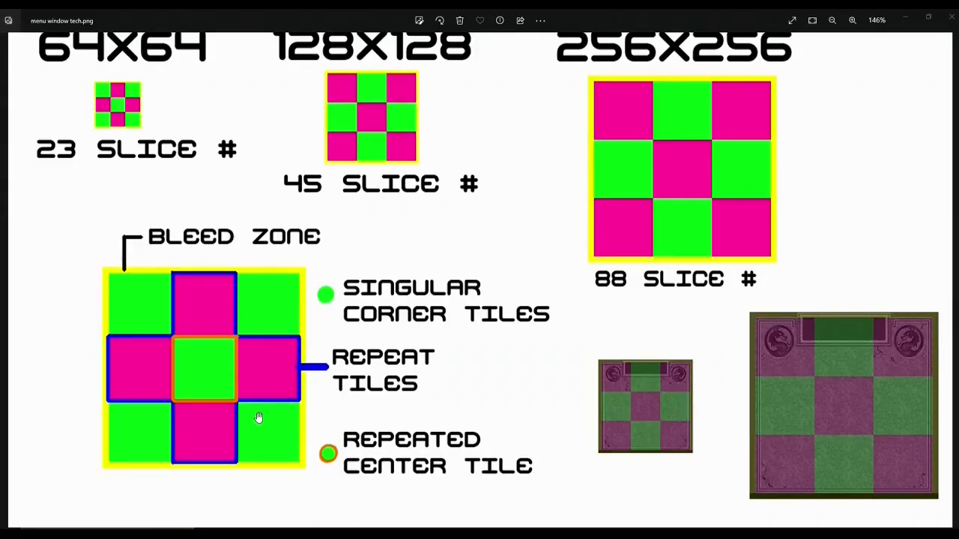
{"action": "mouse_move", "coordinate": [292, 356]}
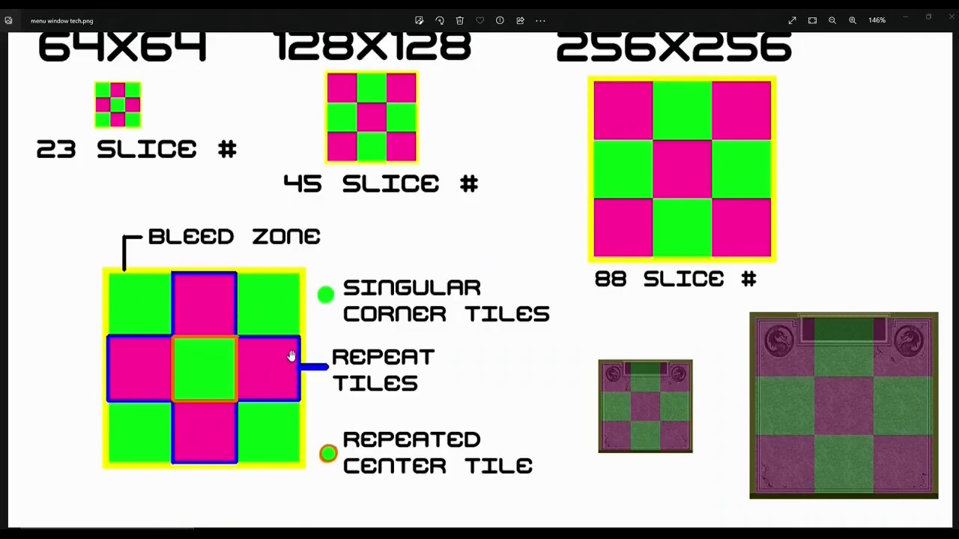
{"action": "mouse_move", "coordinate": [186, 364]}
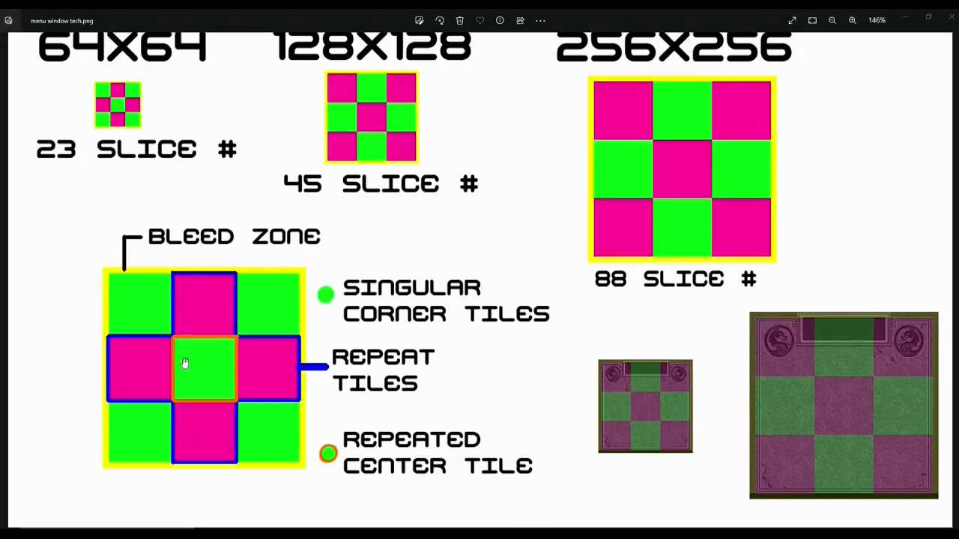
{"action": "mouse_move", "coordinate": [177, 423]}
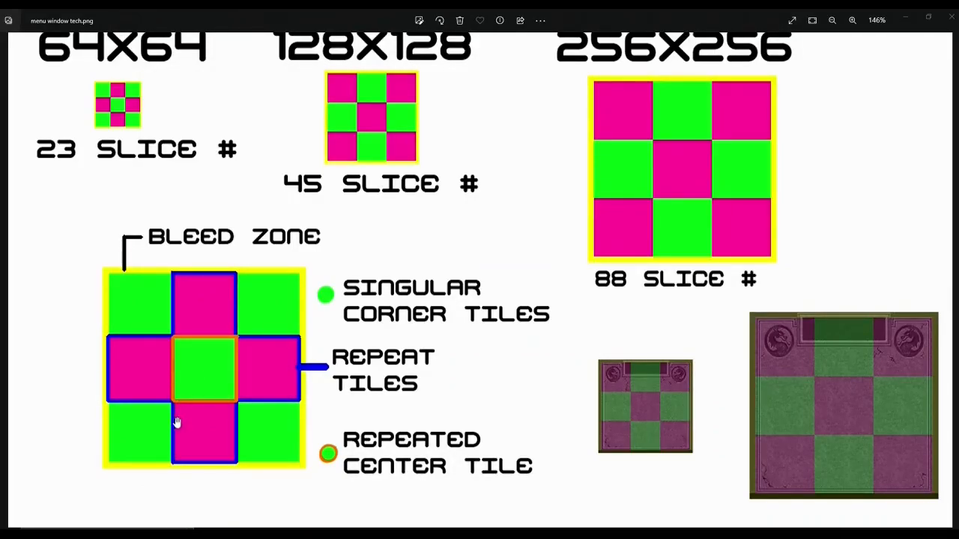
{"action": "mouse_move", "coordinate": [147, 313]}
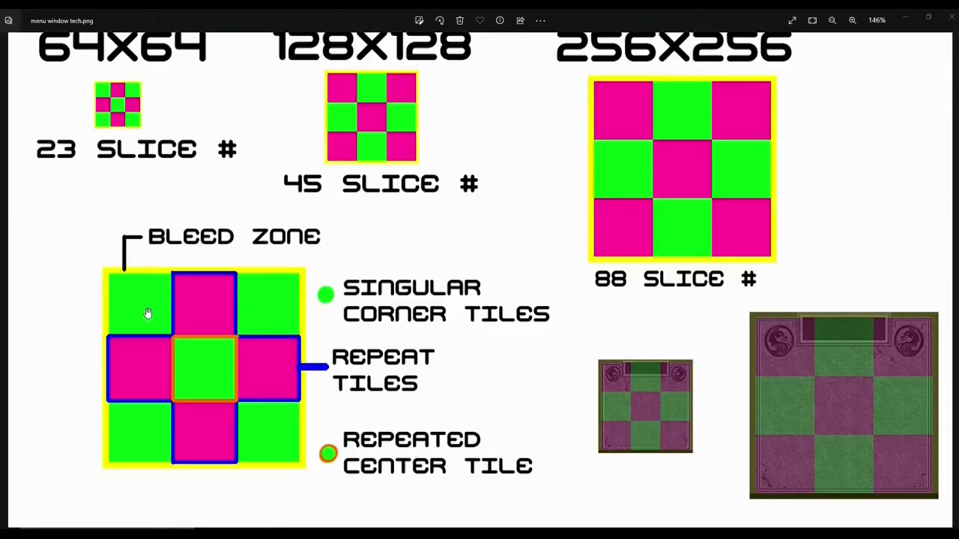
{"action": "mouse_move", "coordinate": [143, 283]}
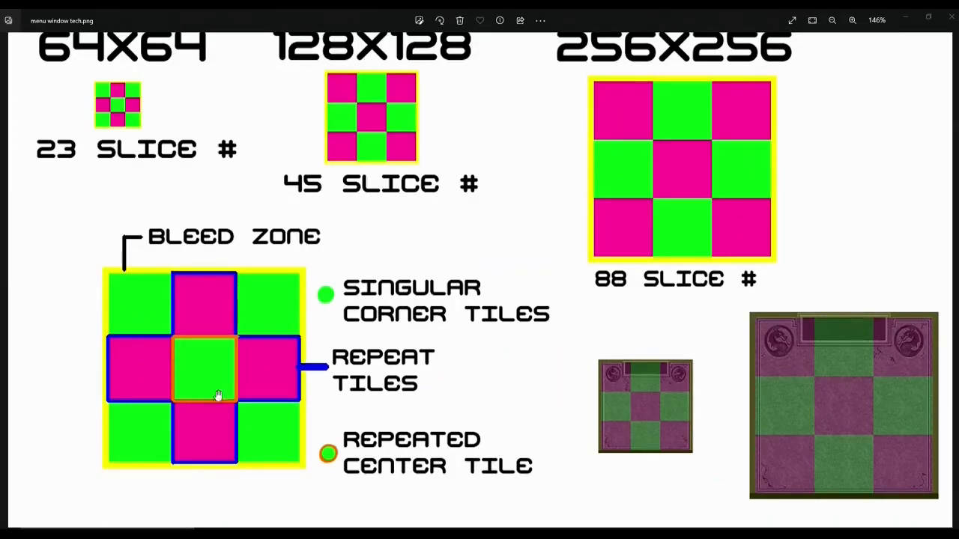
{"action": "mouse_move", "coordinate": [243, 396]}
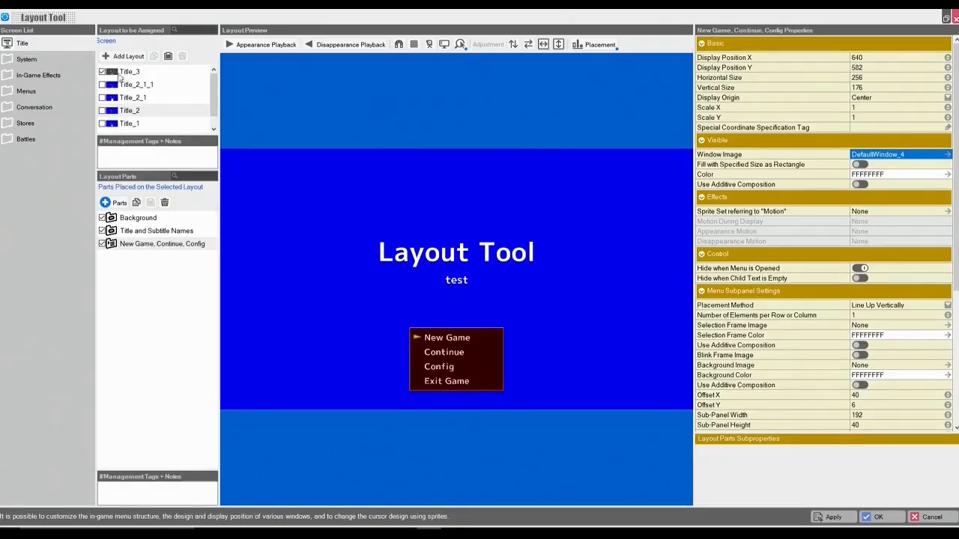
Select the Title_2 layout and show the New Game, Continue, Config part's properties.
{"action": "left_click", "coordinate": [129, 111]}
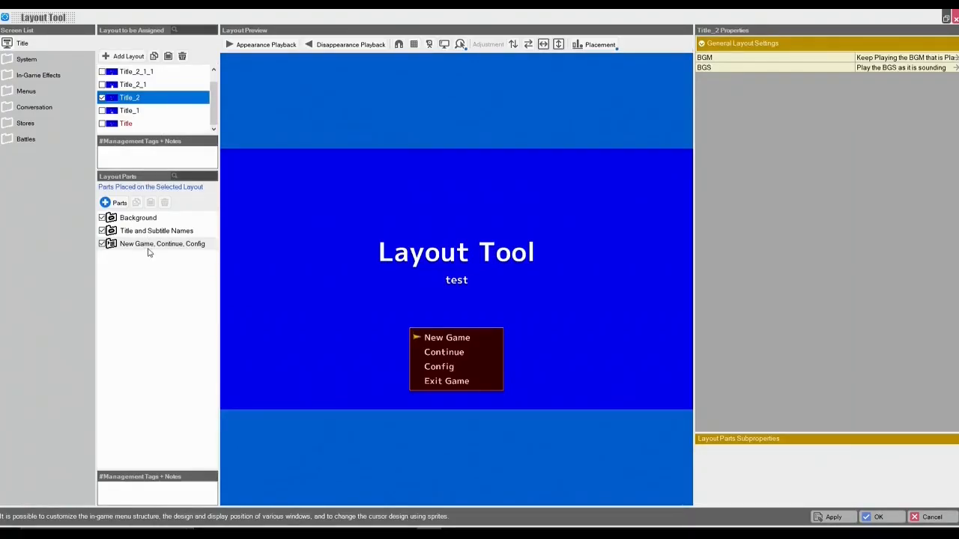
{"action": "left_click", "coordinate": [162, 243]}
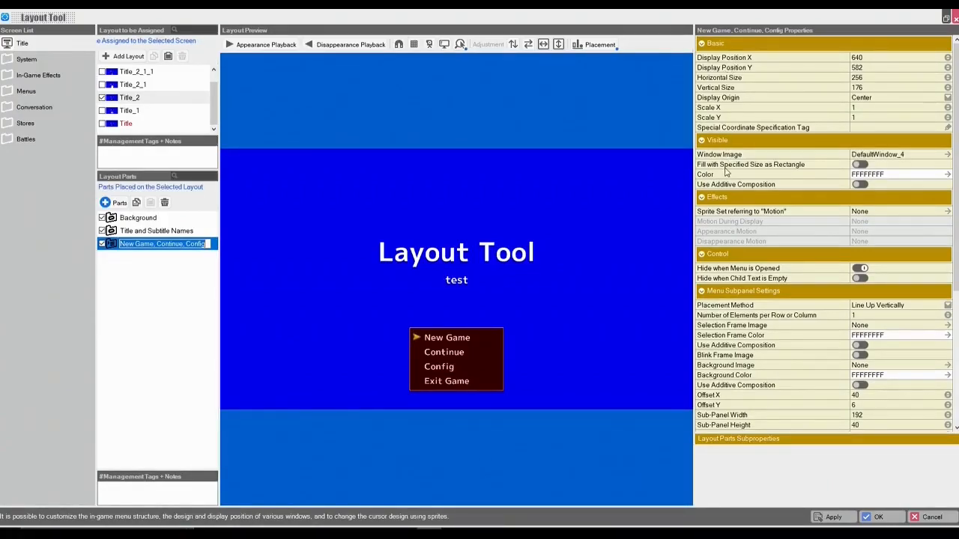
{"action": "mouse_move", "coordinate": [717, 153]}
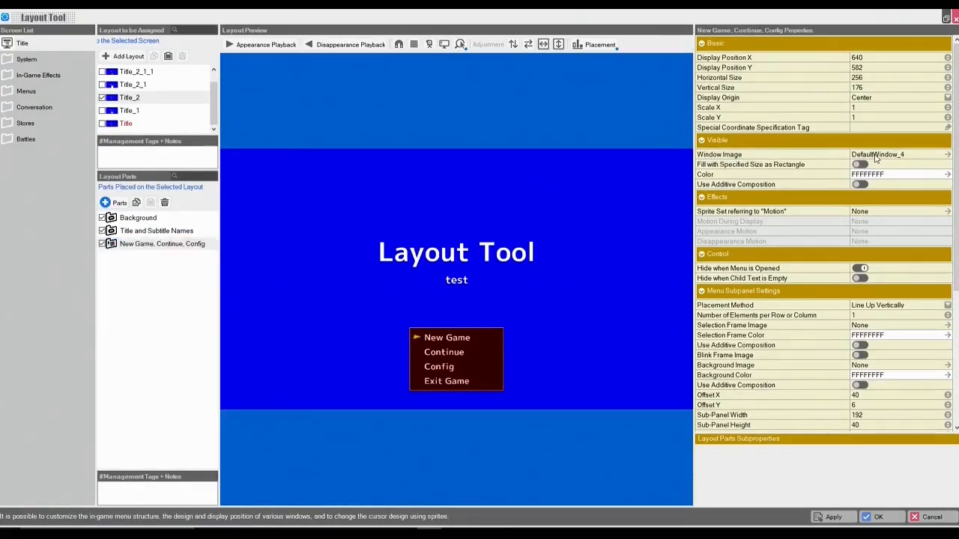
Import DefaultWindowtemplate64x64.png from local files as a texture asset, overwriting the existing file.
{"action": "left_click", "coordinate": [948, 154]}
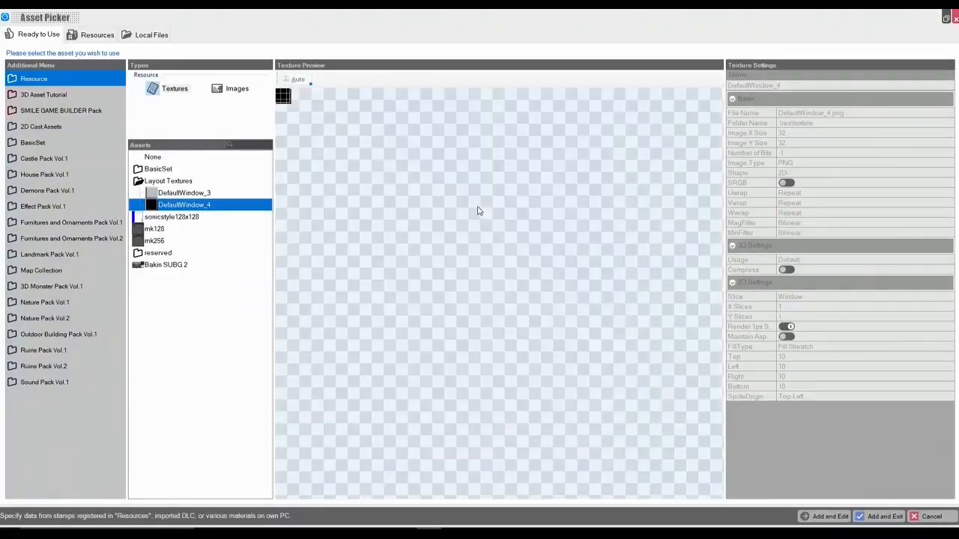
{"action": "mouse_move", "coordinate": [84, 159]}
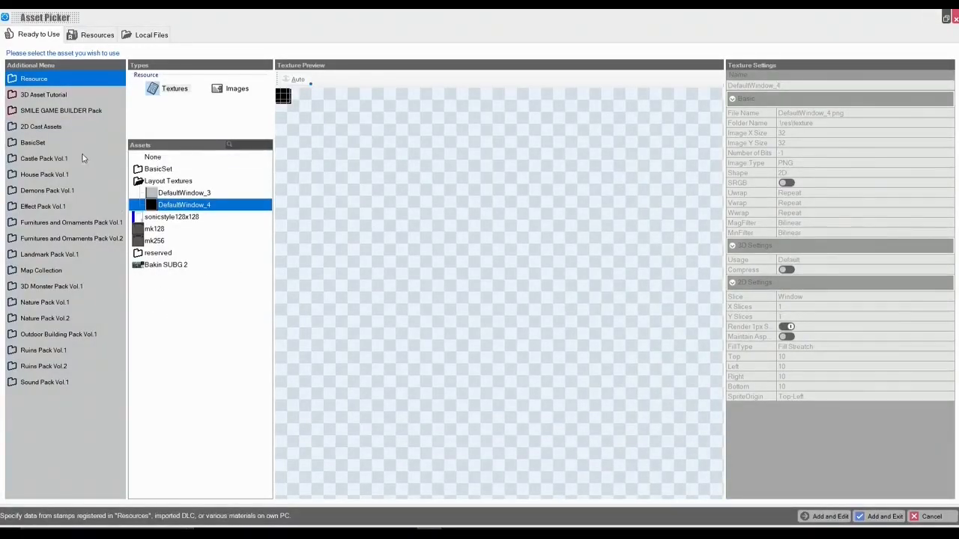
{"action": "left_click", "coordinate": [150, 34]}
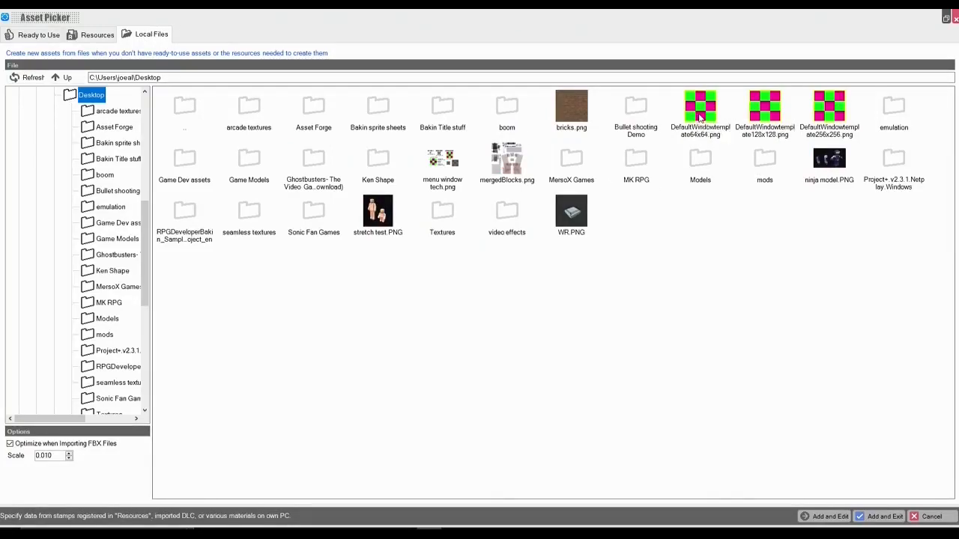
{"action": "left_click", "coordinate": [700, 113]}
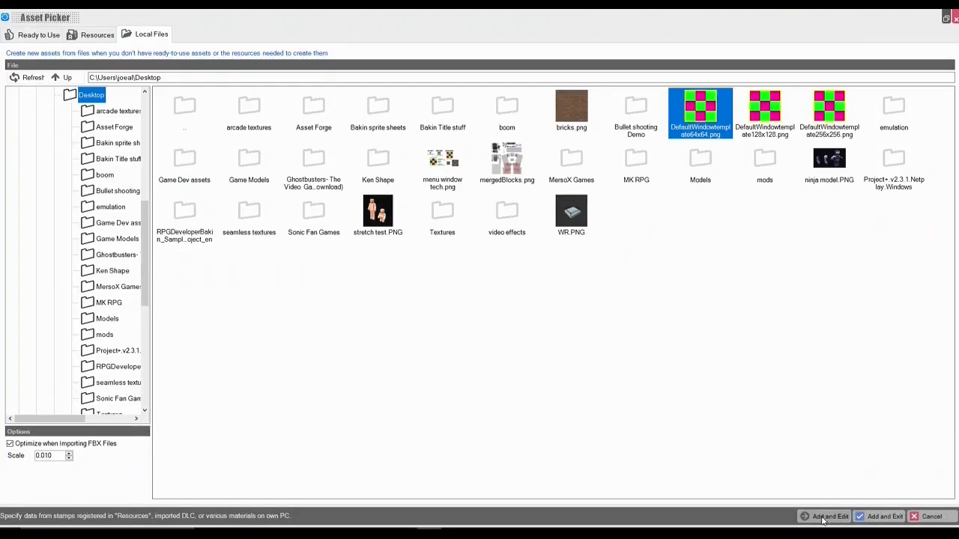
{"action": "left_click", "coordinate": [830, 515]}
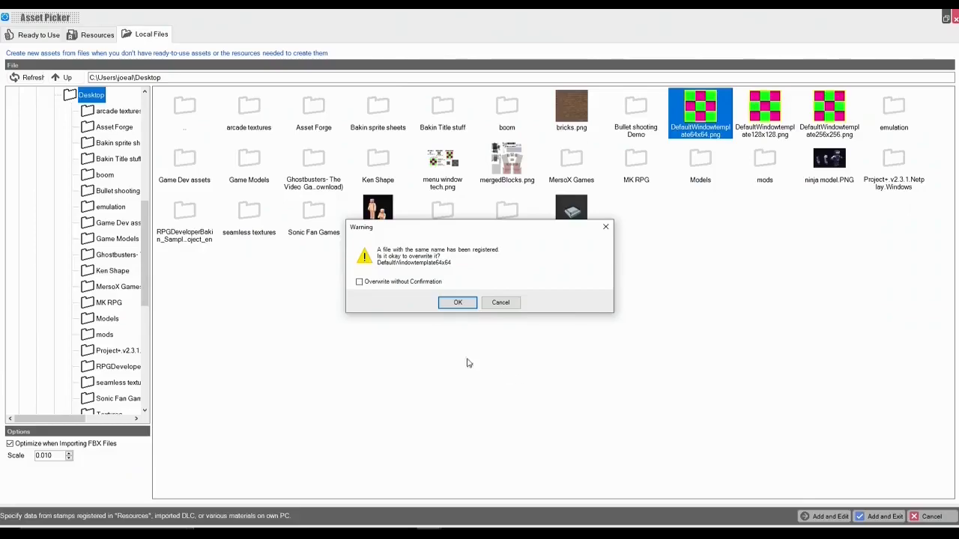
{"action": "left_click", "coordinate": [457, 302]}
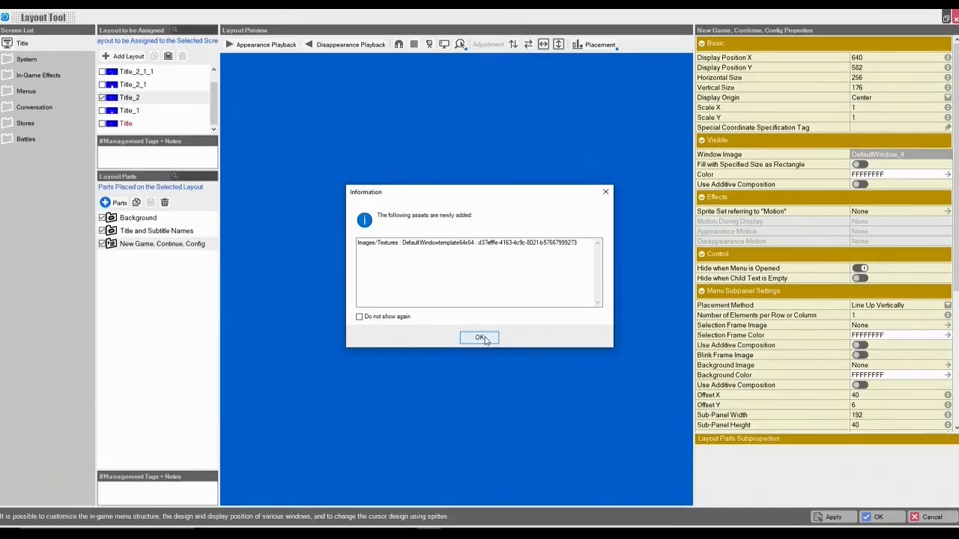
Set the imported 64x64 template texture to Window slicing with a 22-pixel top border.
{"action": "left_click", "coordinate": [479, 339]}
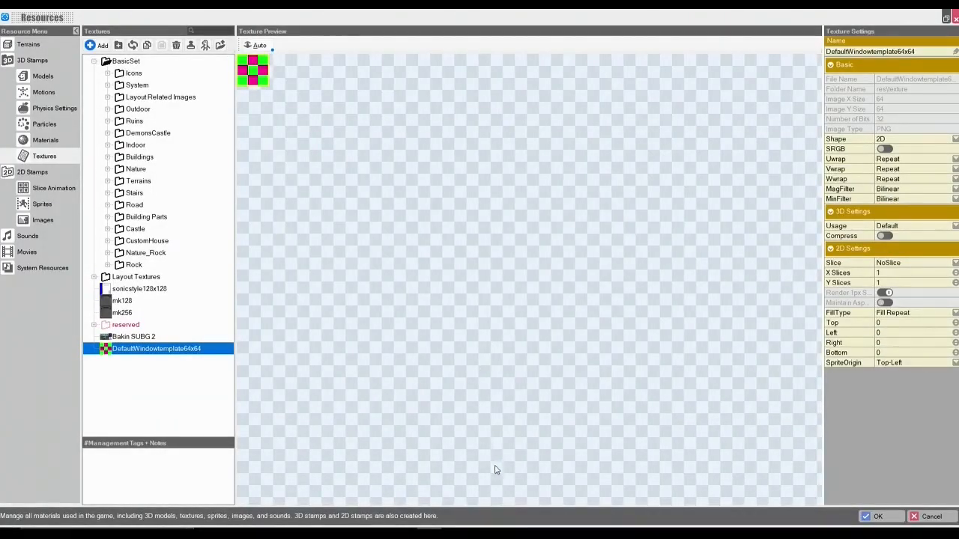
{"action": "mouse_move", "coordinate": [447, 423]}
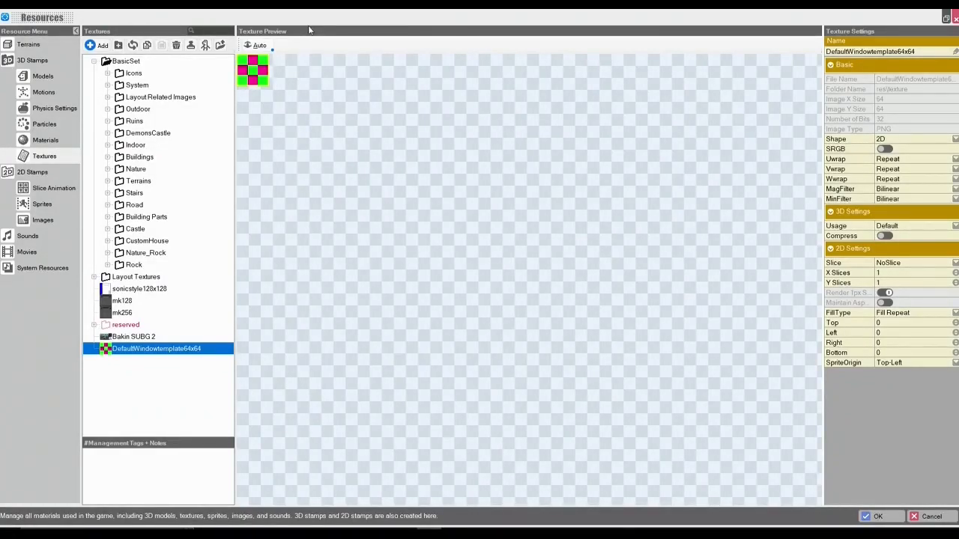
{"action": "mouse_move", "coordinate": [573, 162]}
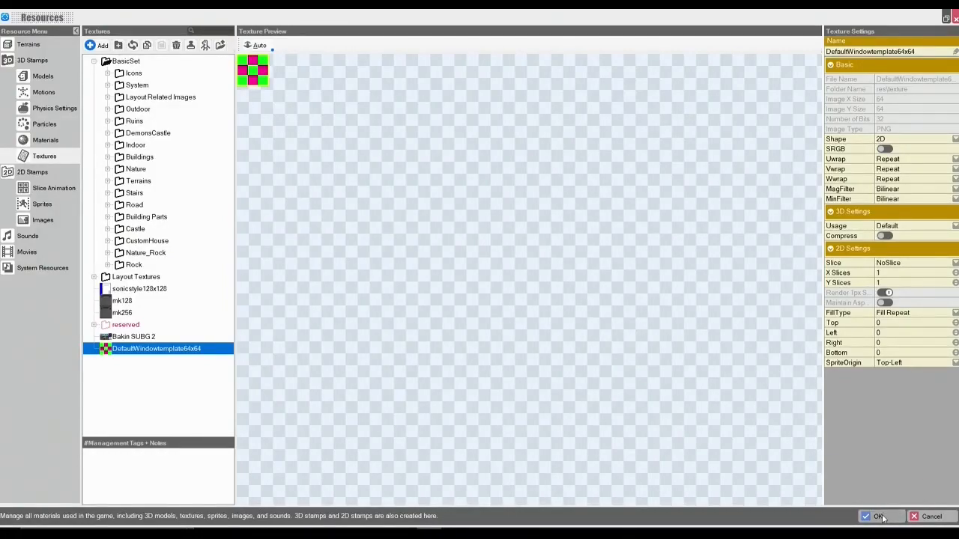
{"action": "left_click", "coordinate": [878, 516]}
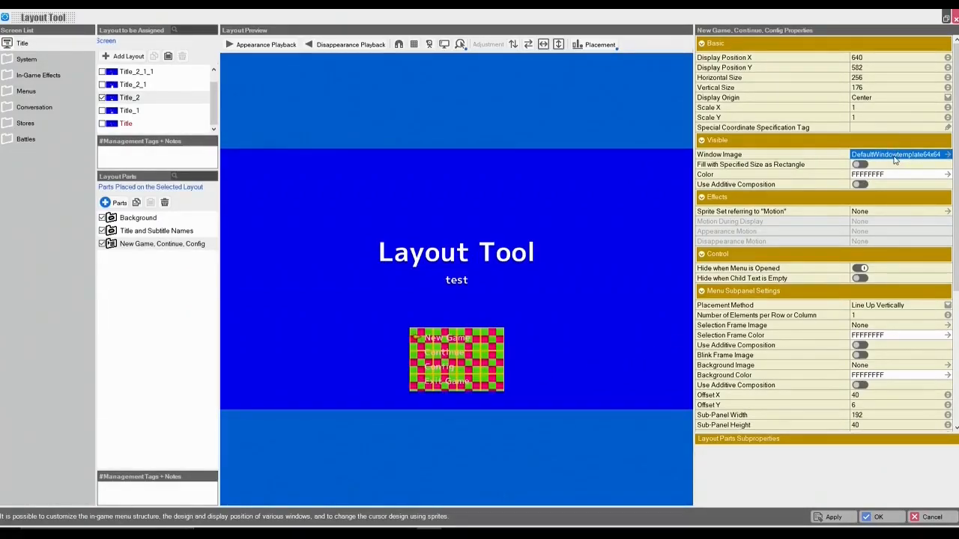
{"action": "left_click", "coordinate": [947, 155]}
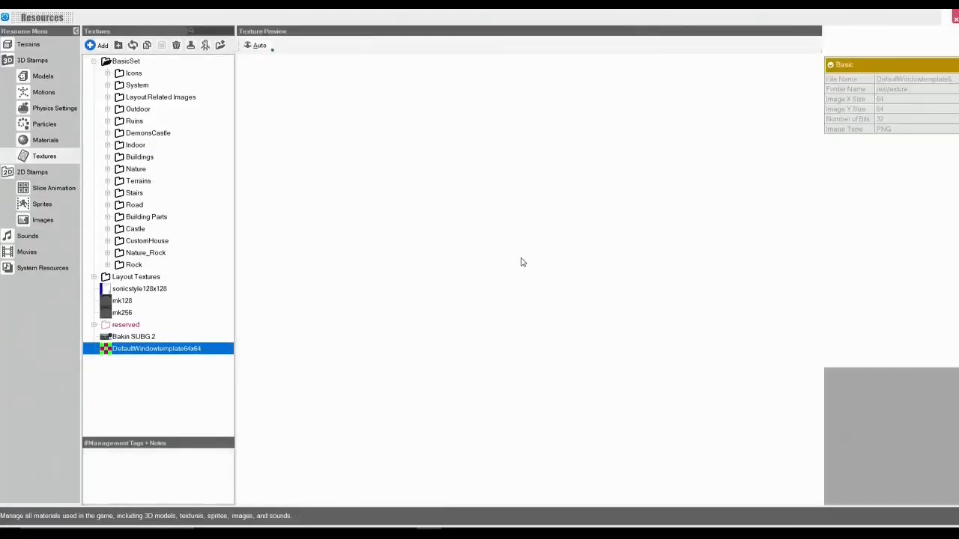
{"action": "double_click", "coordinate": [156, 348]}
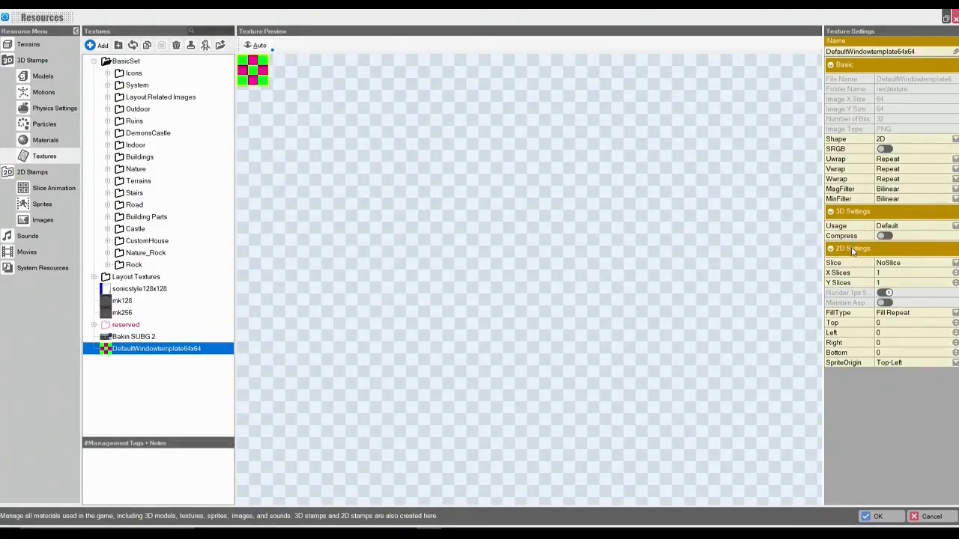
{"action": "mouse_move", "coordinate": [839, 266]}
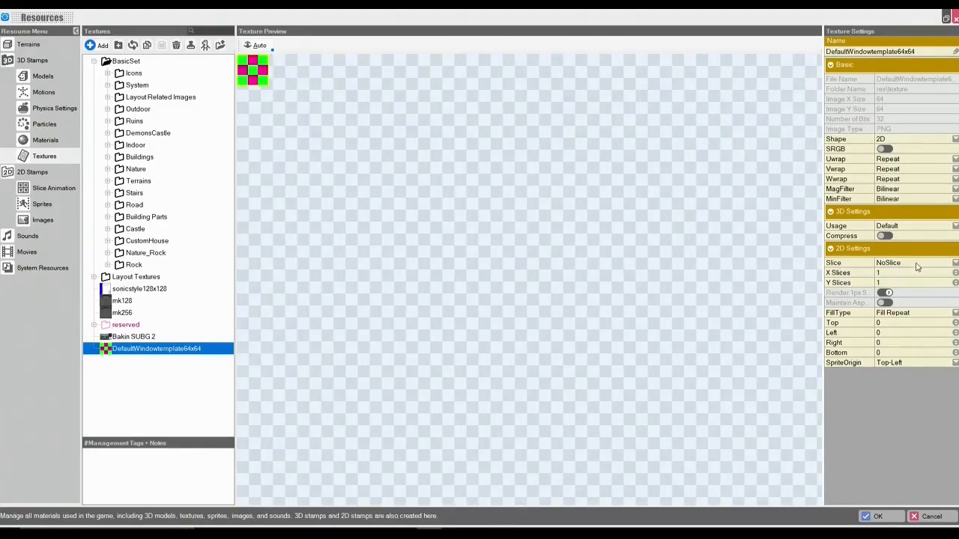
{"action": "left_click", "coordinate": [907, 264]}
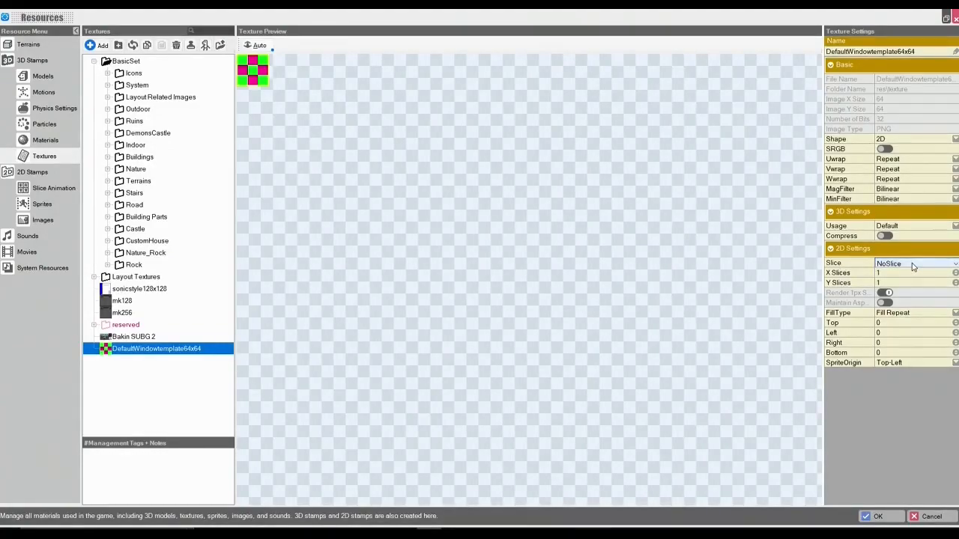
{"action": "left_click", "coordinate": [914, 264]}
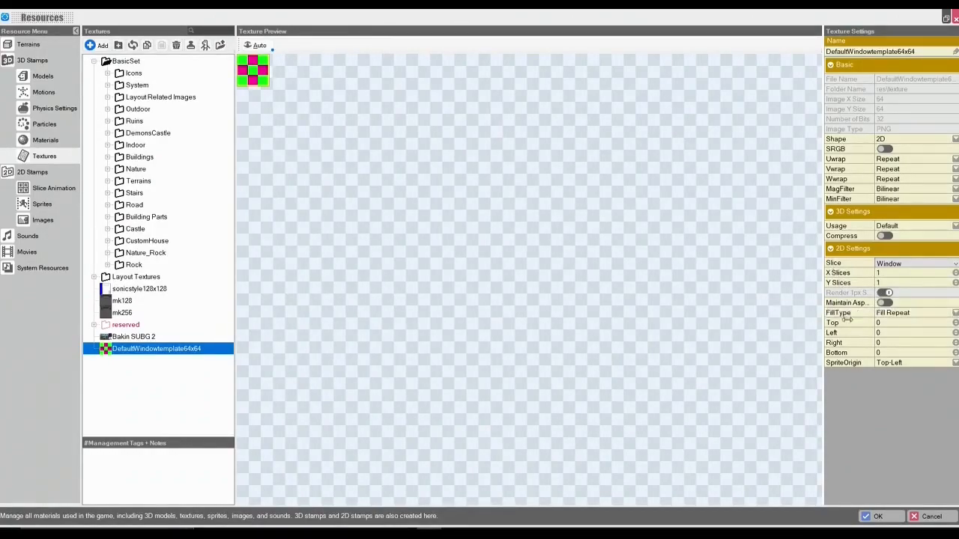
{"action": "left_click", "coordinate": [907, 323]}
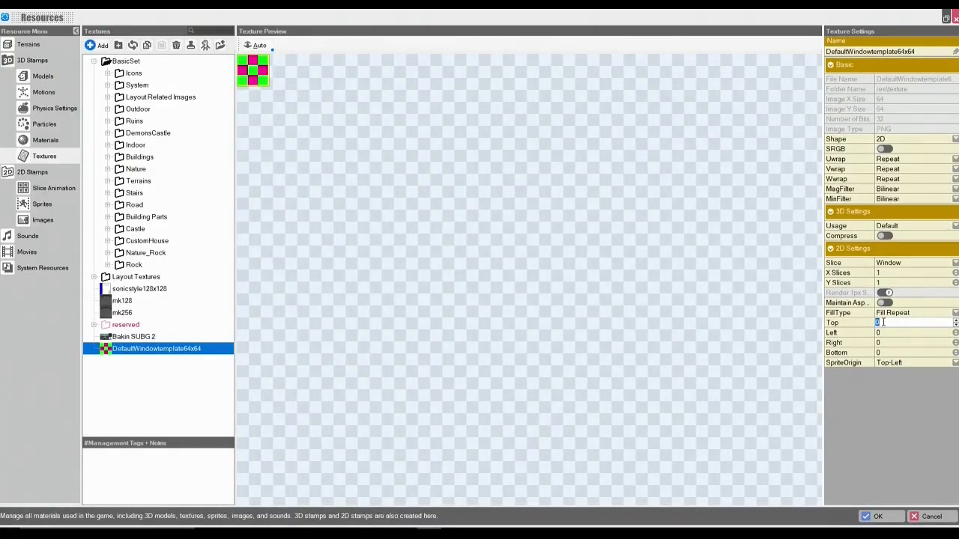
{"action": "type", "text": "22"}
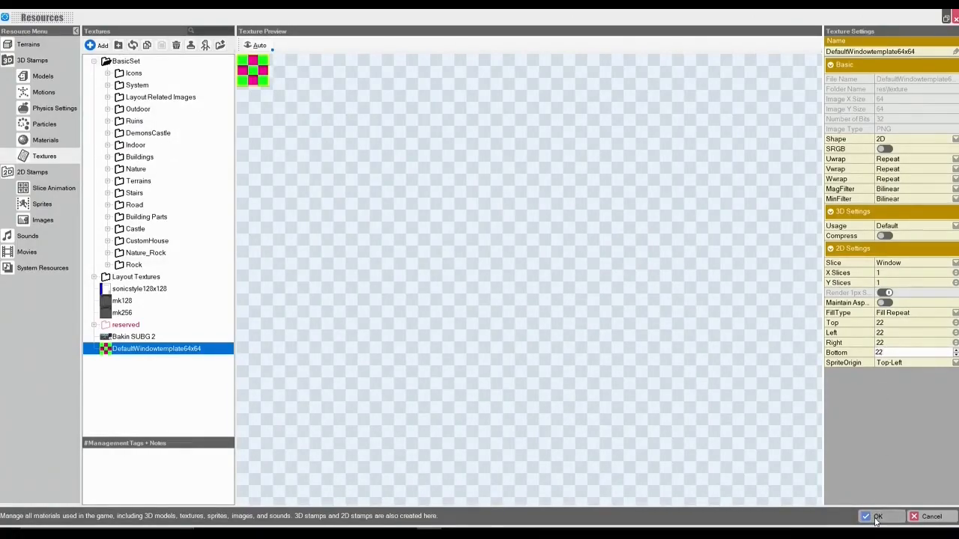
Apply the 22-pixel slices so the title menu window shows the green and red template.
{"action": "left_click", "coordinate": [878, 517]}
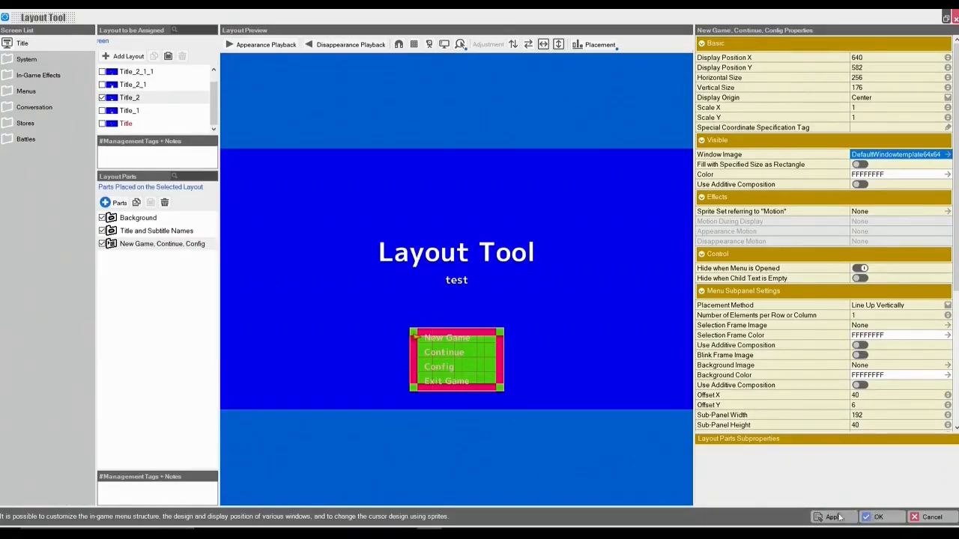
{"action": "mouse_move", "coordinate": [456, 352]}
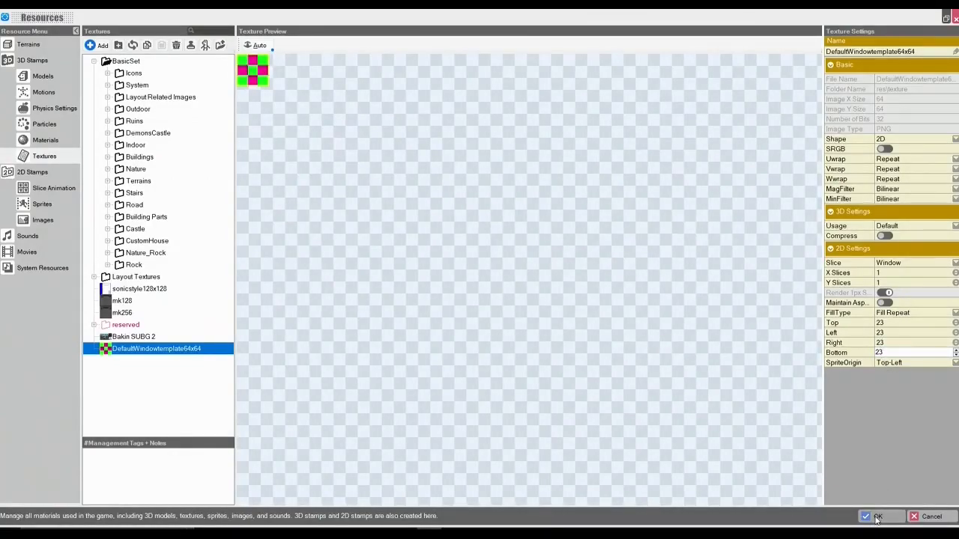
Apply the 23-pixel slice borders and view the updated template on the title menu window.
{"action": "left_click", "coordinate": [879, 516]}
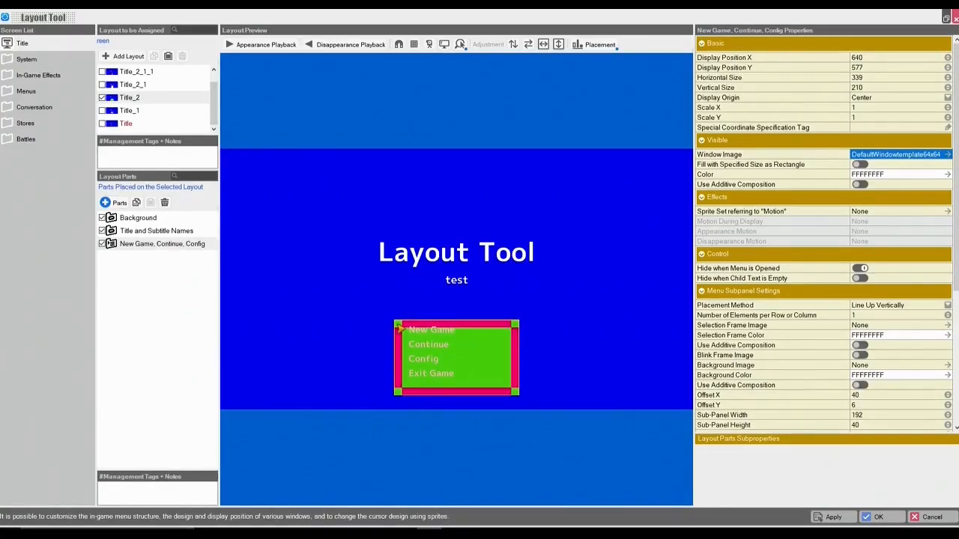
{"action": "mouse_move", "coordinate": [716, 87]}
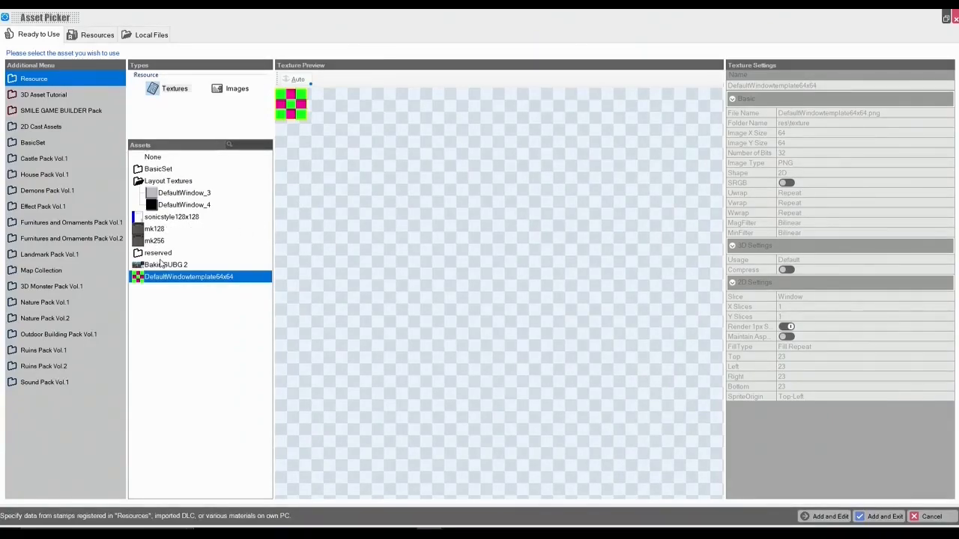
{"action": "mouse_move", "coordinate": [150, 234]}
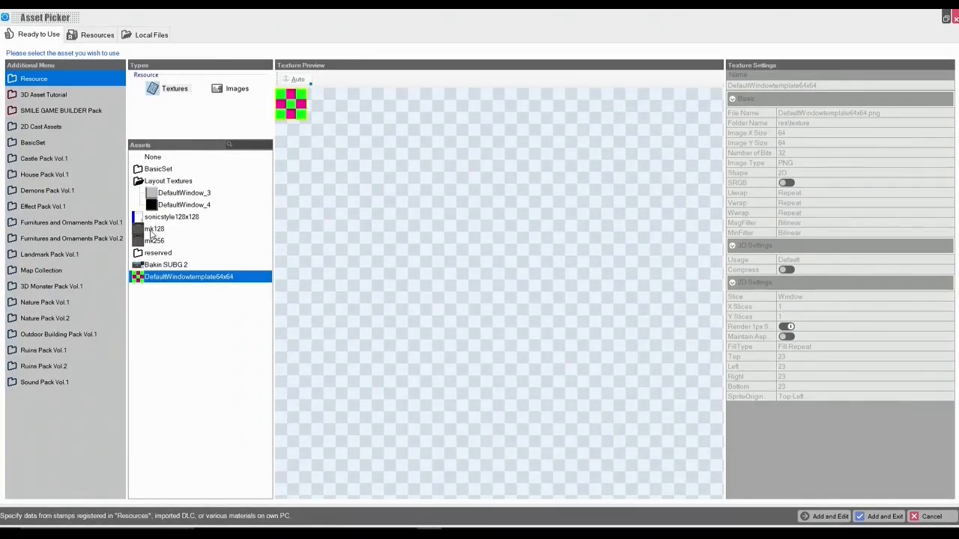
Give the mk128 texture Window slicing with 45-pixel borders on every side.
{"action": "left_click", "coordinate": [154, 228]}
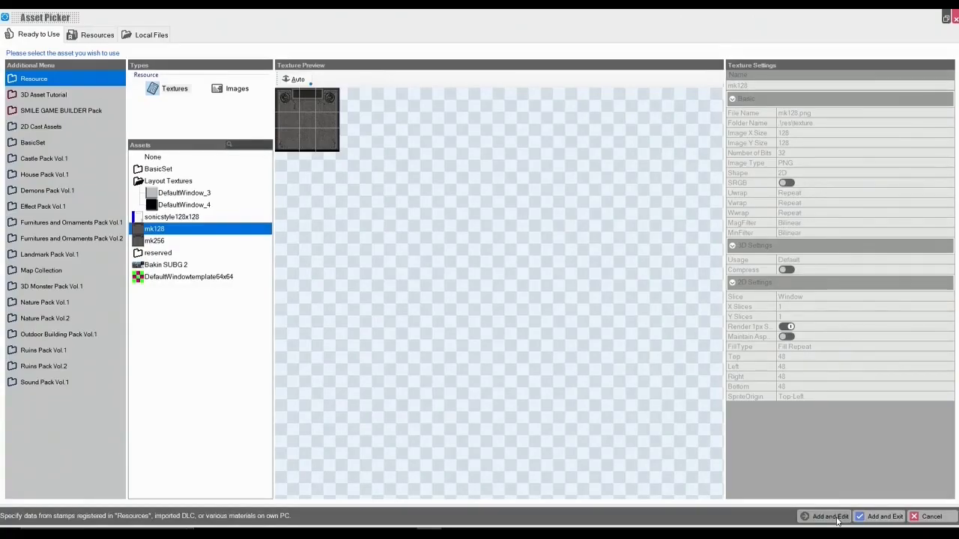
{"action": "left_click", "coordinate": [884, 516]}
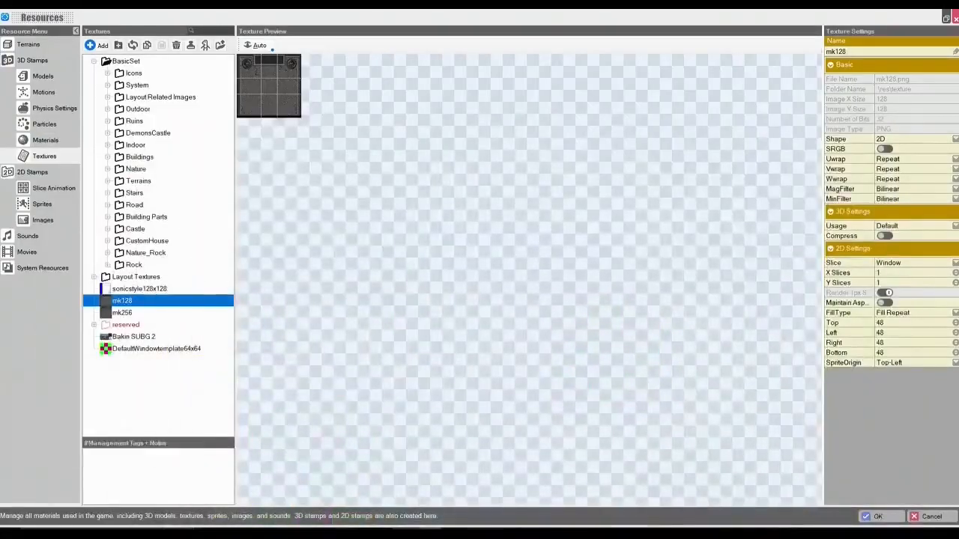
{"action": "mouse_move", "coordinate": [836, 210]}
{"action": "type", "text": "45"}
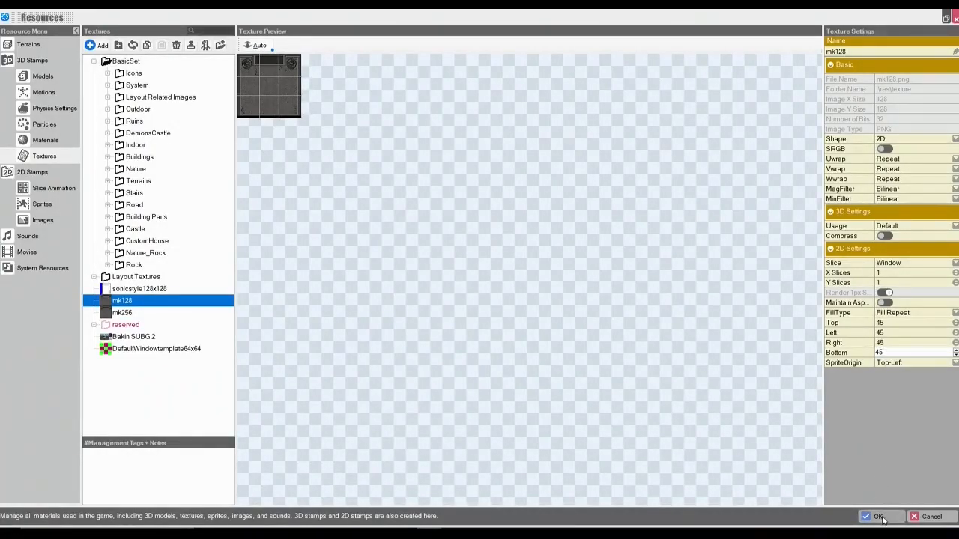
{"action": "left_click", "coordinate": [875, 515]}
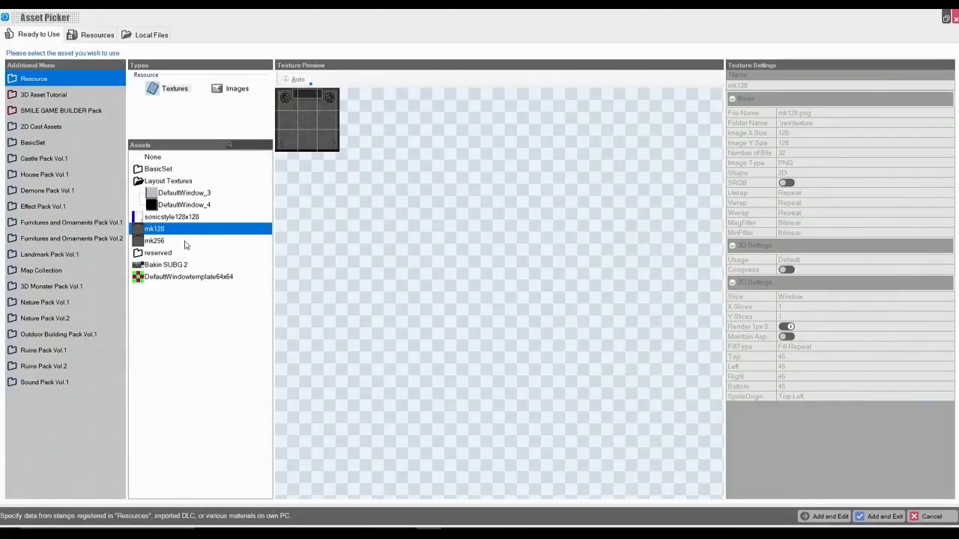
Give the mk256 texture Window slicing with 96-pixel borders after checking the reference chart.
{"action": "left_click", "coordinate": [153, 240]}
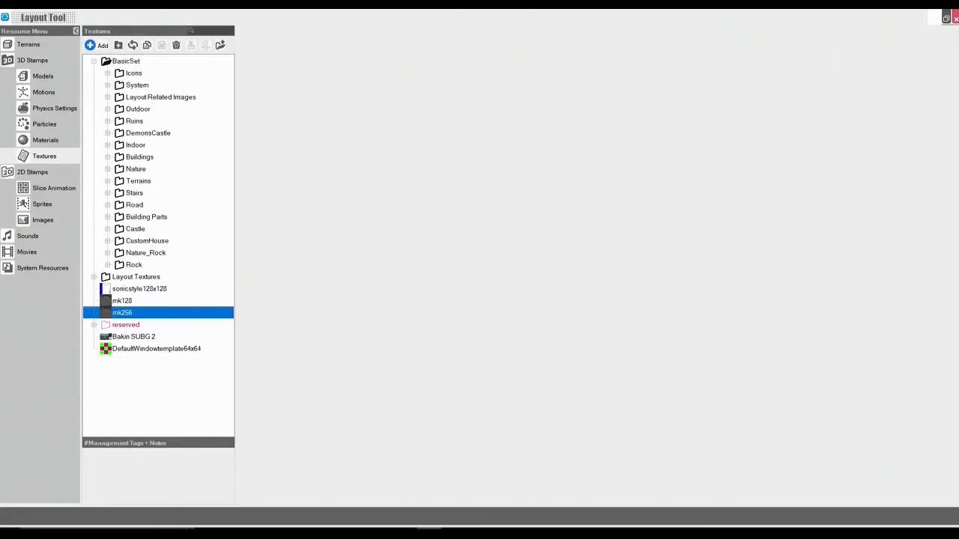
{"action": "double_click", "coordinate": [123, 313]}
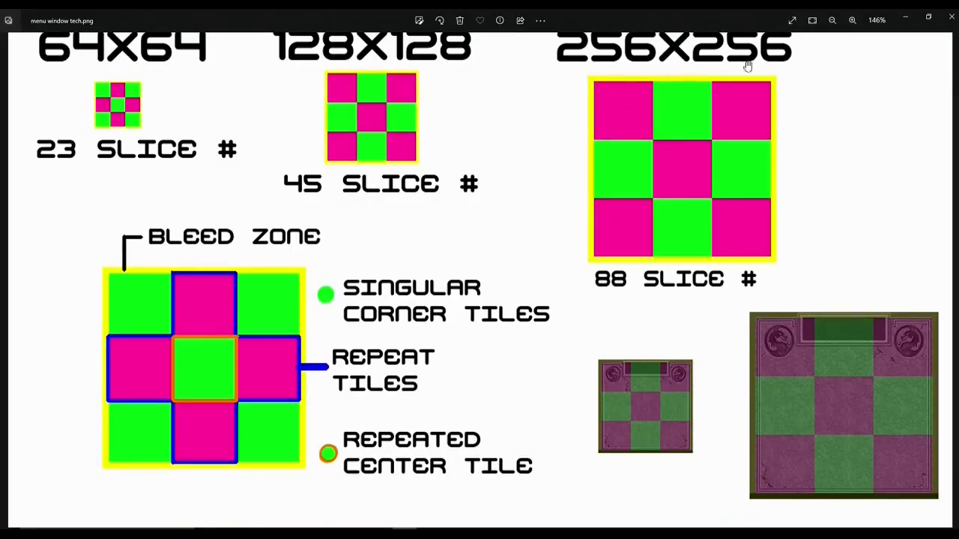
{"action": "mouse_move", "coordinate": [642, 378]}
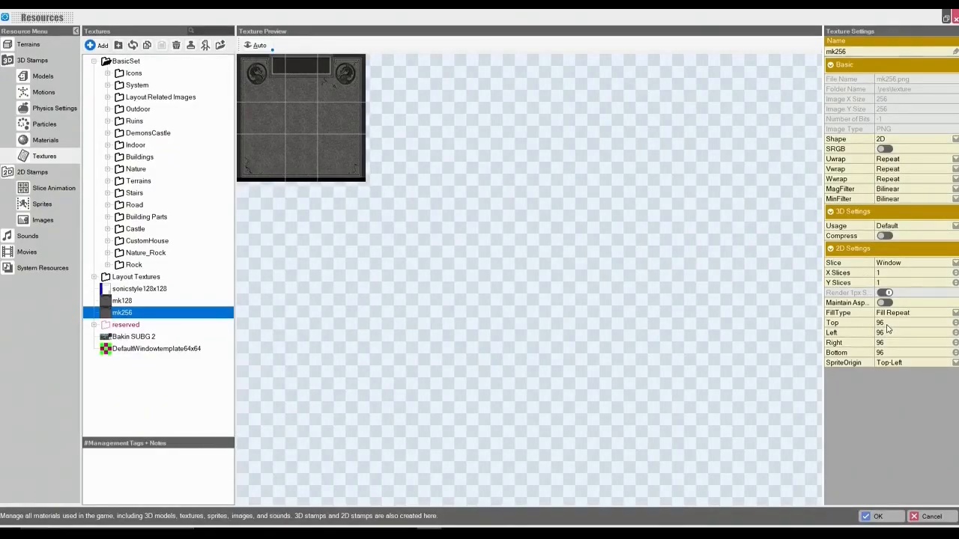
{"action": "left_click", "coordinate": [914, 322]}
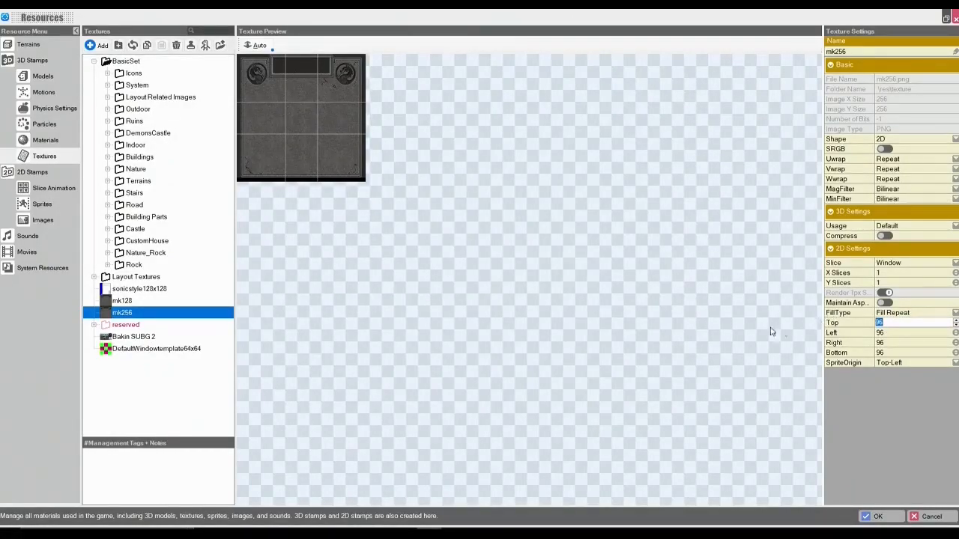
{"action": "mouse_move", "coordinate": [764, 336]}
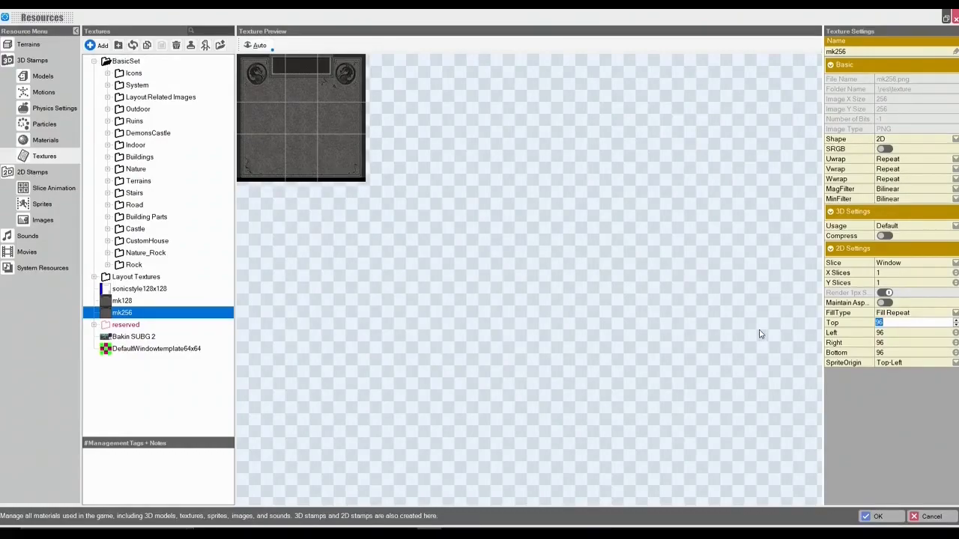
{"action": "left_click", "coordinate": [914, 333]}
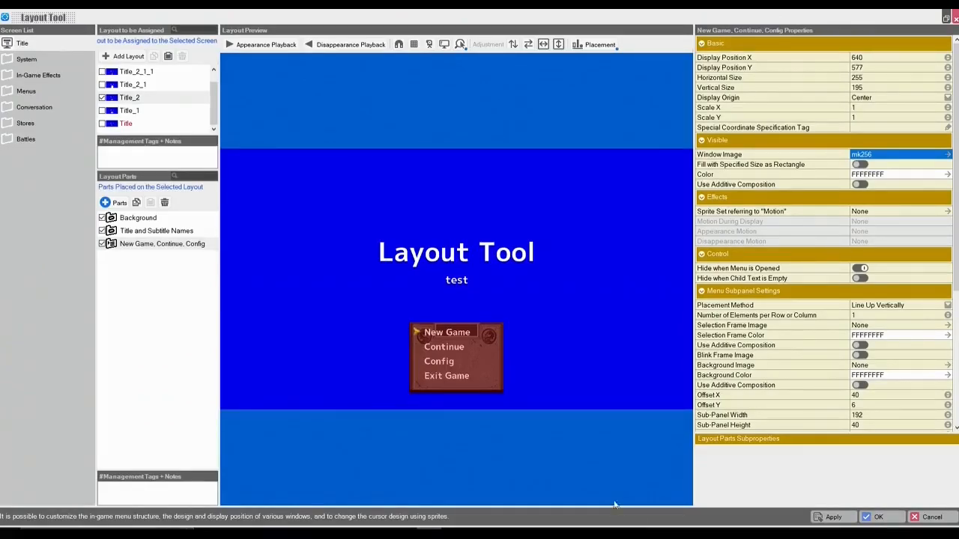
{"action": "mouse_move", "coordinate": [462, 375]}
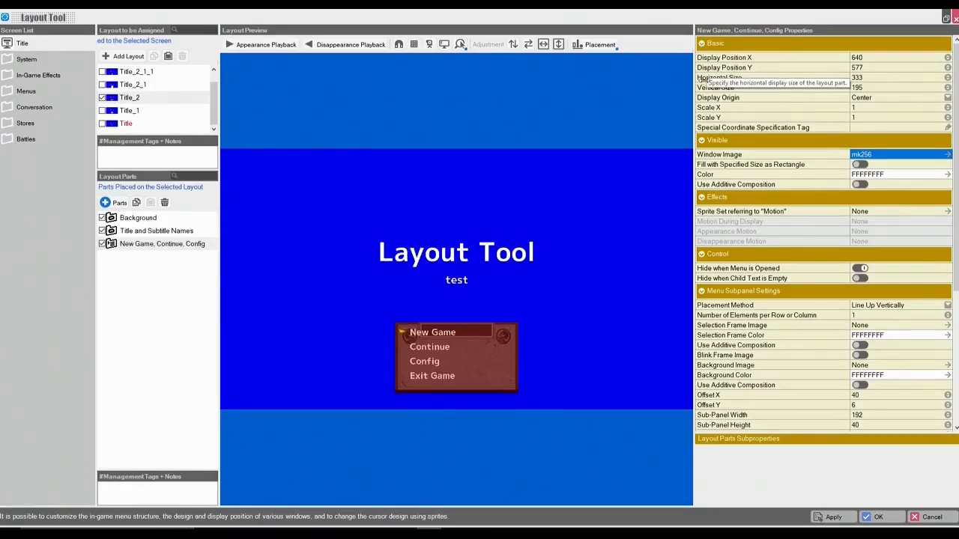
Resize the title menu window to 512 by 512 and move it higher with Display Position Y.
{"action": "left_click", "coordinate": [891, 78]}
{"action": "type", "text": "512"}
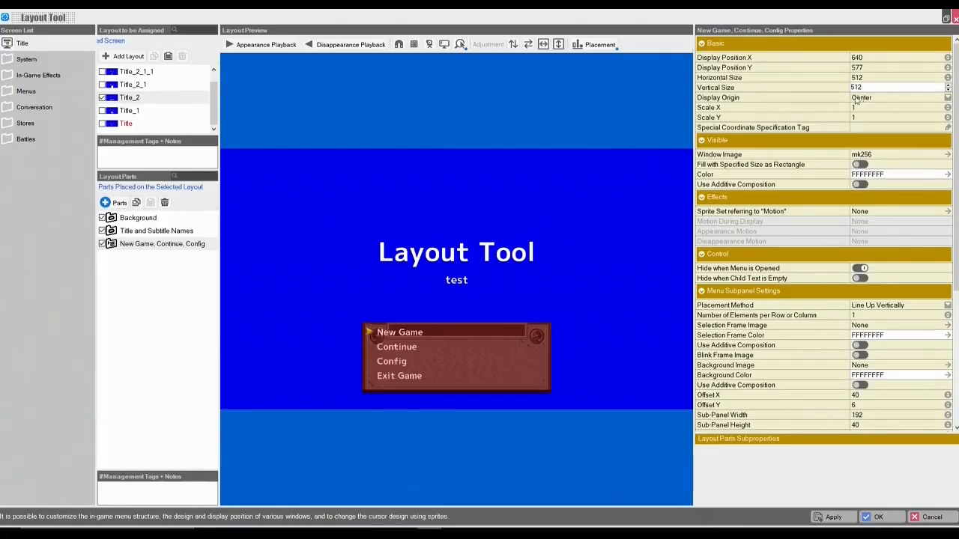
{"action": "left_click", "coordinate": [138, 217]}
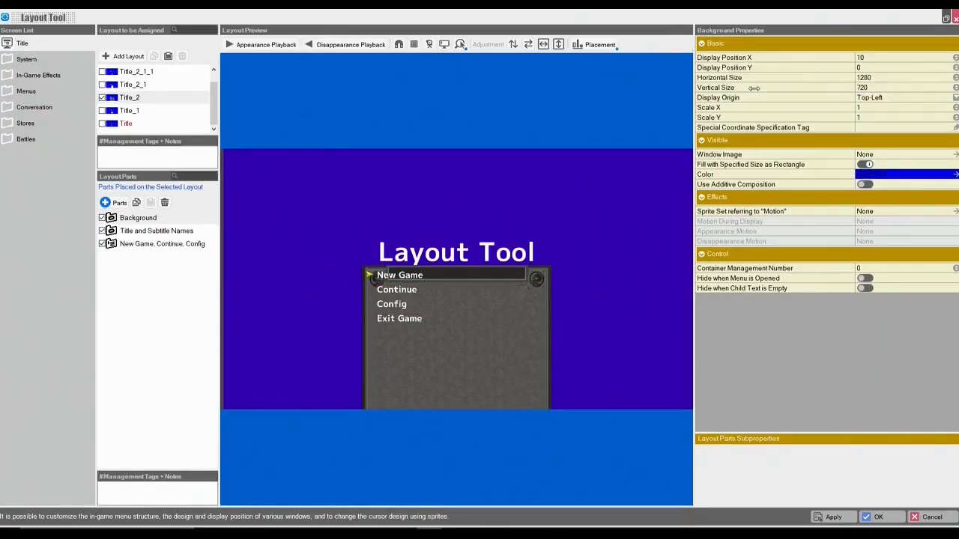
{"action": "left_click", "coordinate": [162, 243]}
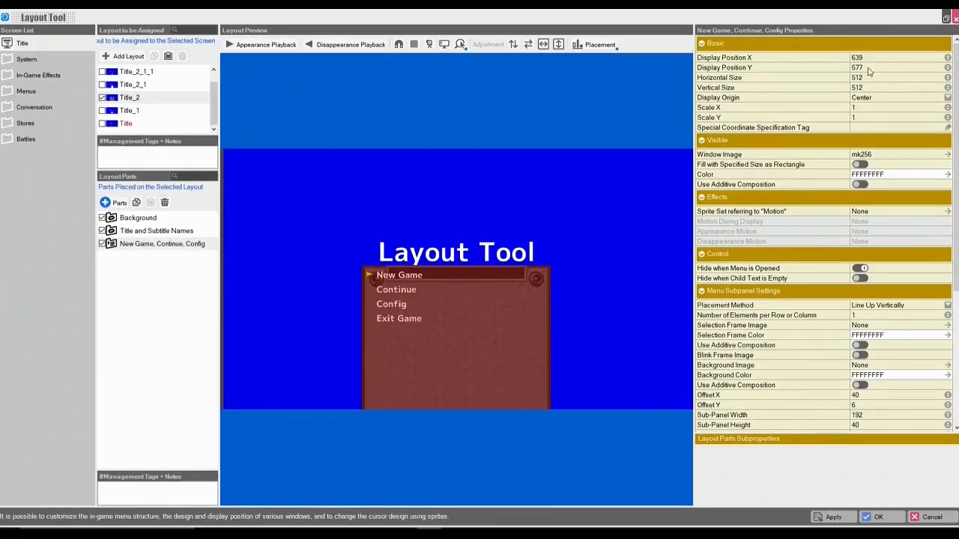
{"action": "left_click", "coordinate": [899, 68]}
{"action": "type", "text": "405"}
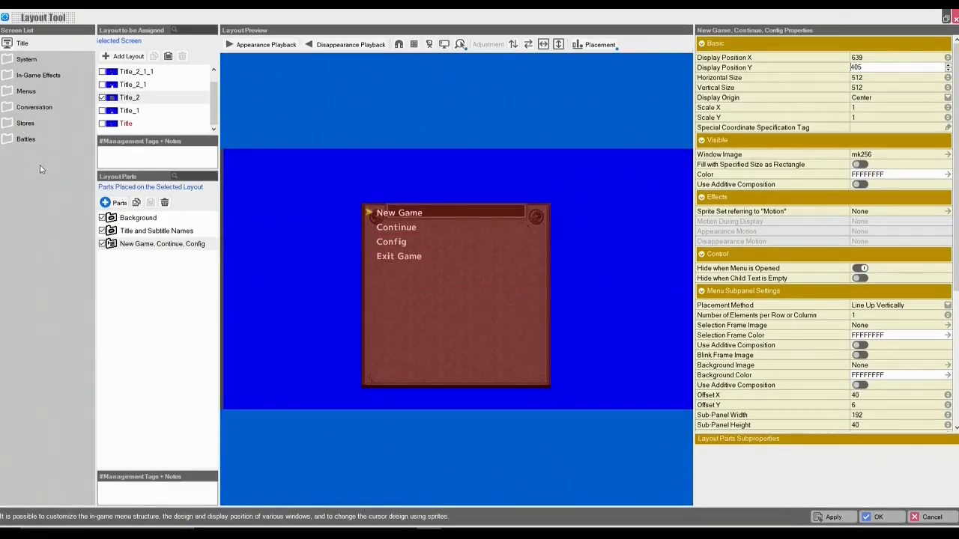
Make an editable copy of the Main Menu layout and select its Main Menu Window part.
{"action": "left_click", "coordinate": [27, 91]}
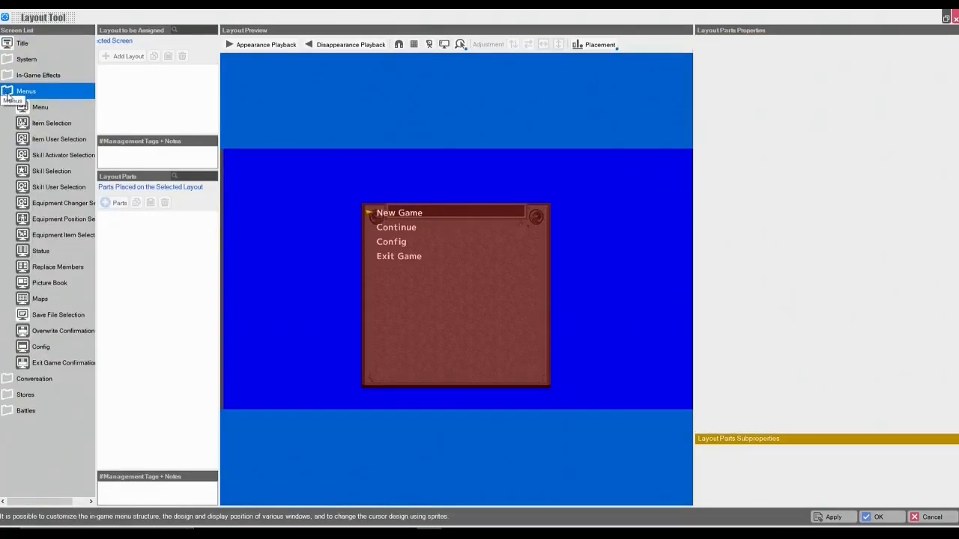
{"action": "left_click", "coordinate": [39, 106]}
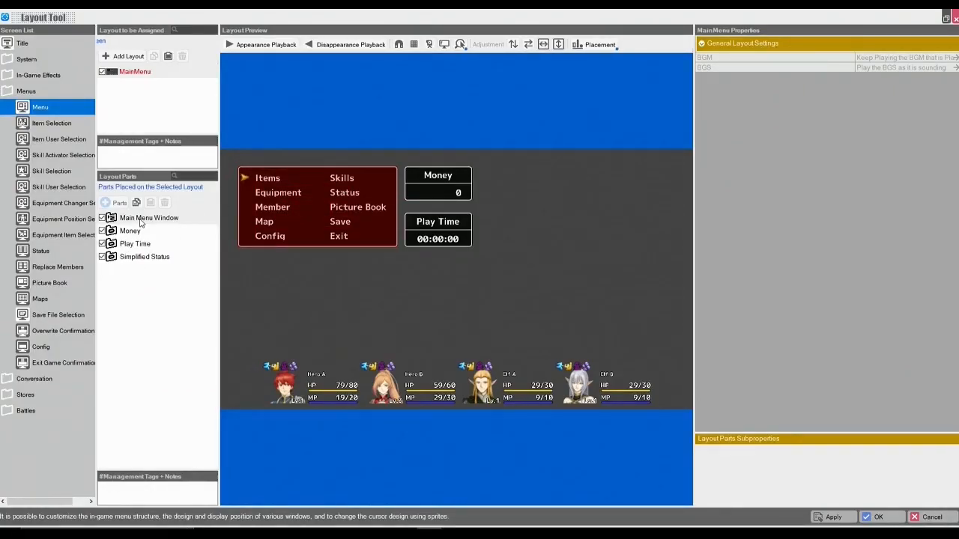
{"action": "left_click", "coordinate": [150, 217]}
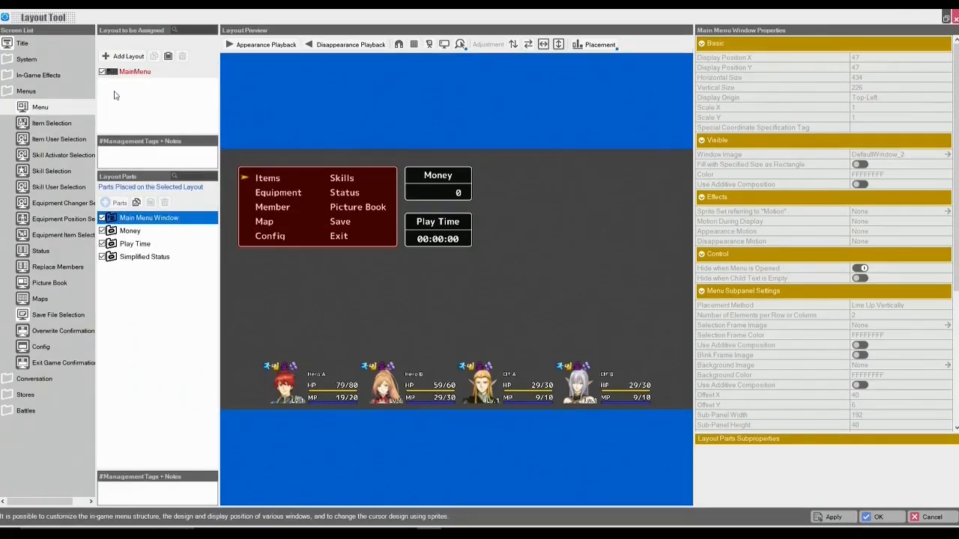
{"action": "double_click", "coordinate": [135, 72]}
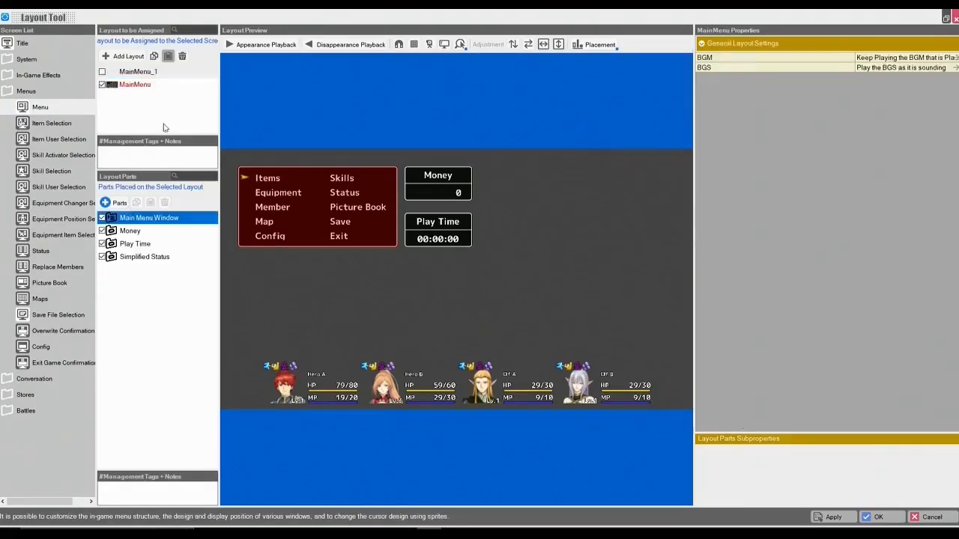
{"action": "left_click", "coordinate": [138, 72]}
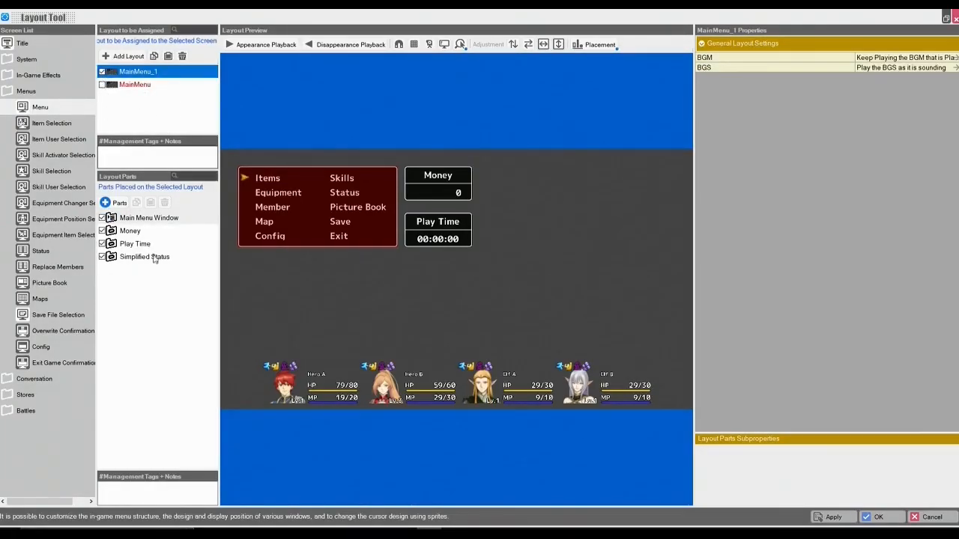
{"action": "left_click", "coordinate": [148, 218]}
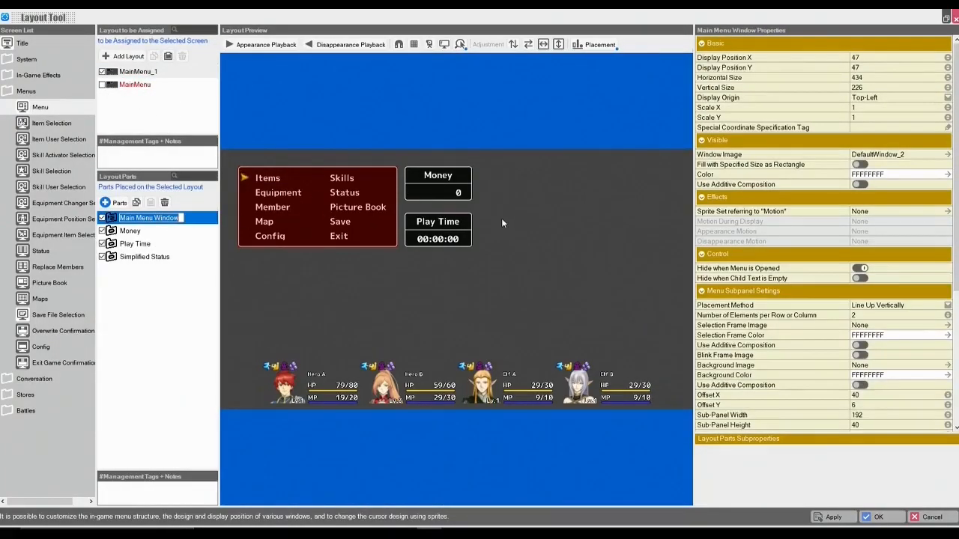
Set the main menu window's image to mk256 and enter 300 for its Horizontal Size.
{"action": "left_click", "coordinate": [899, 154]}
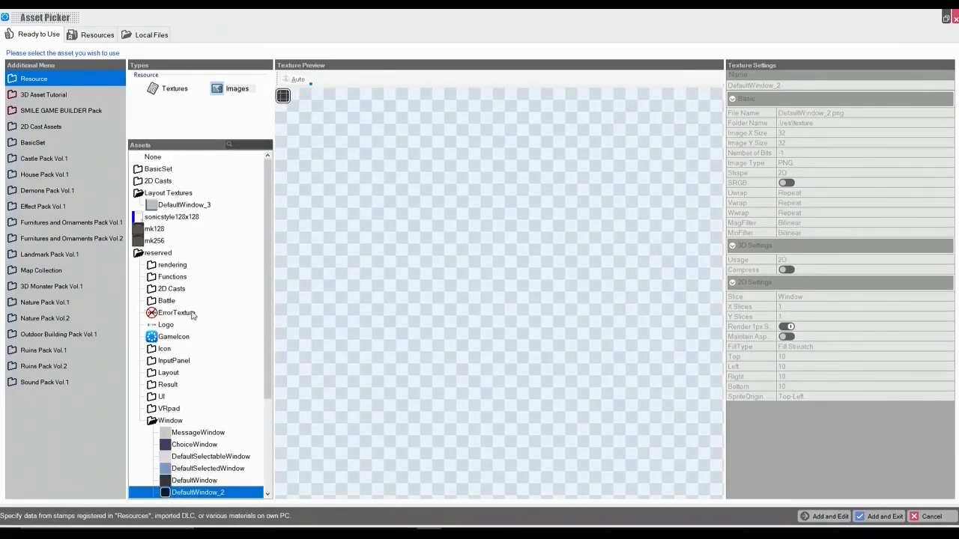
{"action": "left_click", "coordinate": [174, 88]}
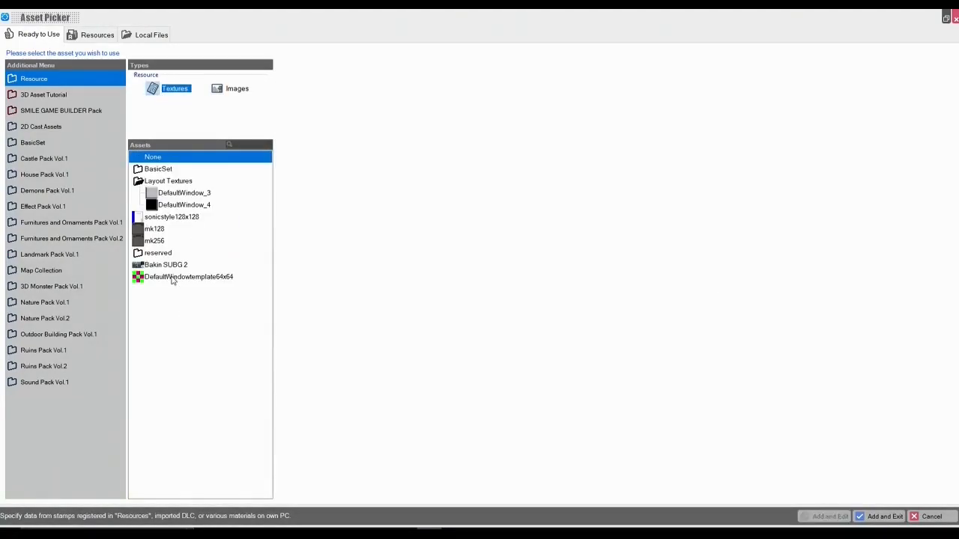
{"action": "left_click", "coordinate": [154, 240]}
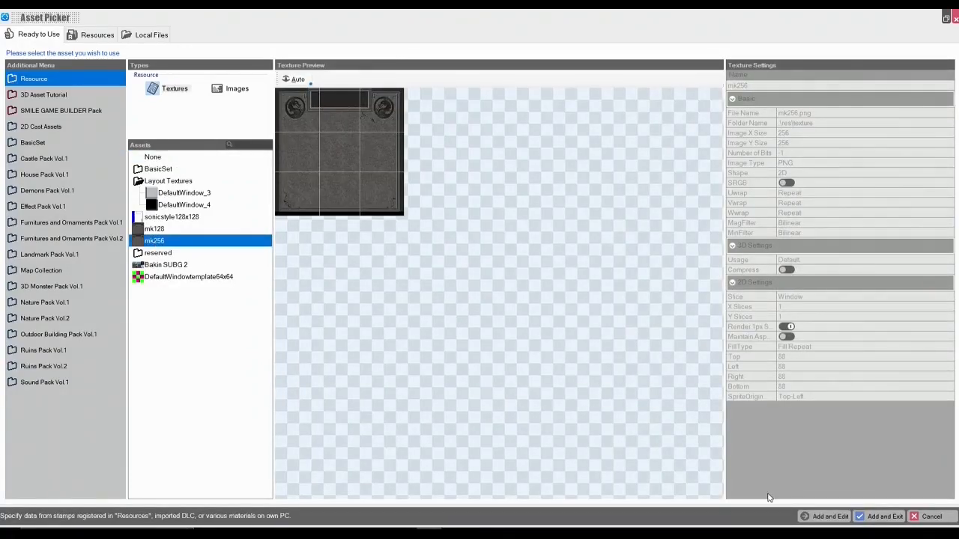
{"action": "left_click", "coordinate": [884, 516]}
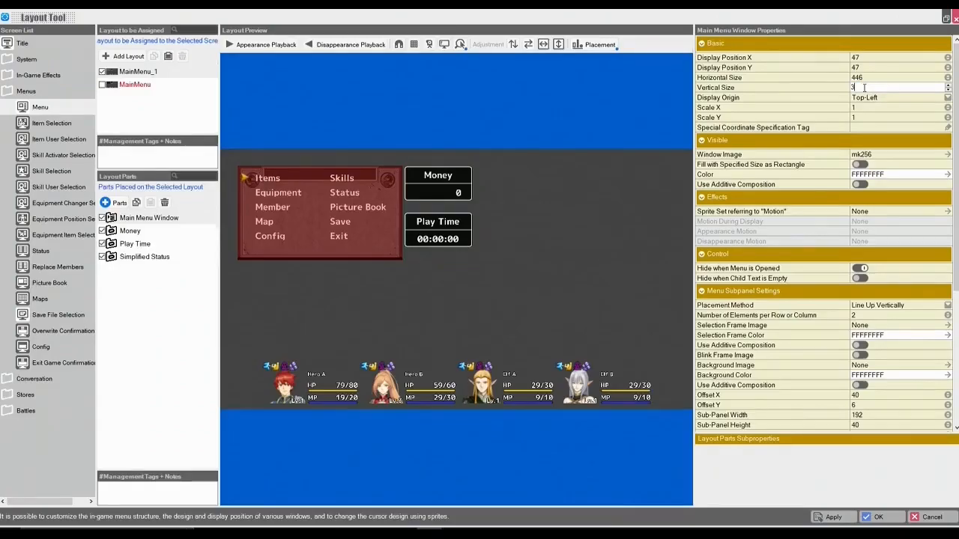
{"action": "type", "text": "300"}
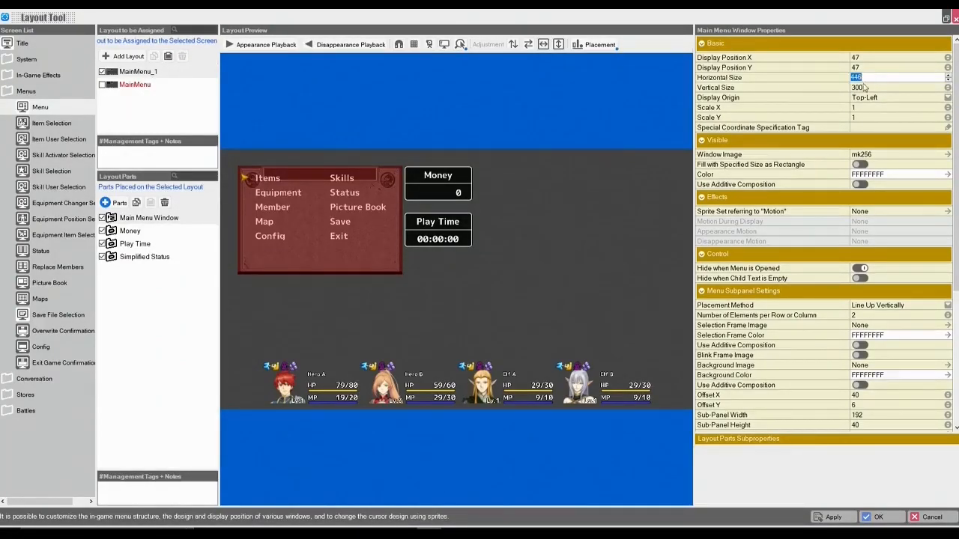